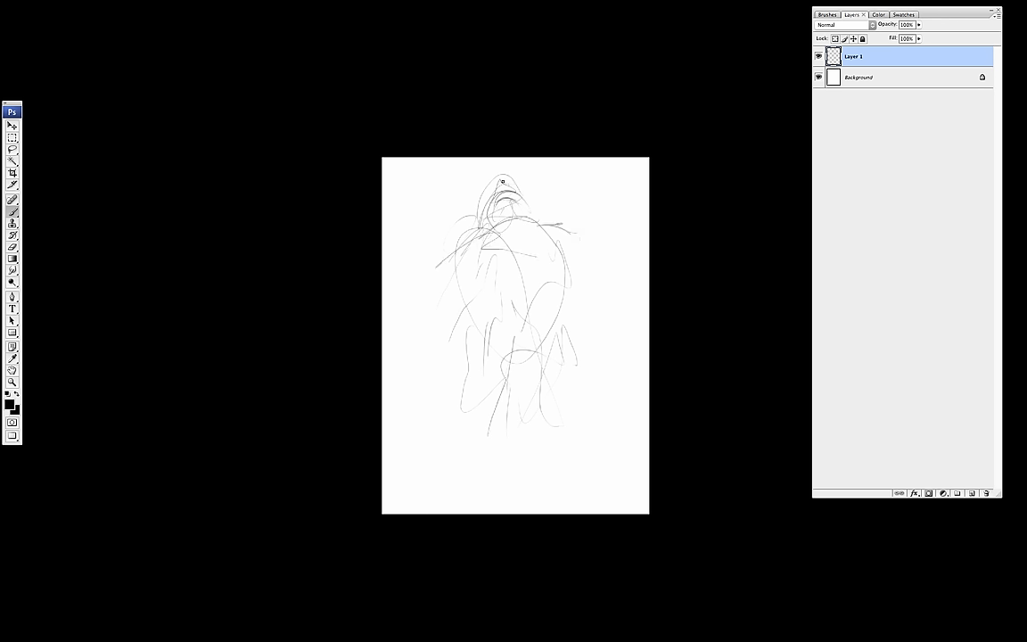
# - Sketch the giant's head, upper body and gestural figure lines across the hillside
pyautogui.moveTo(504, 187); pyautogui.dragTo(521, 209)
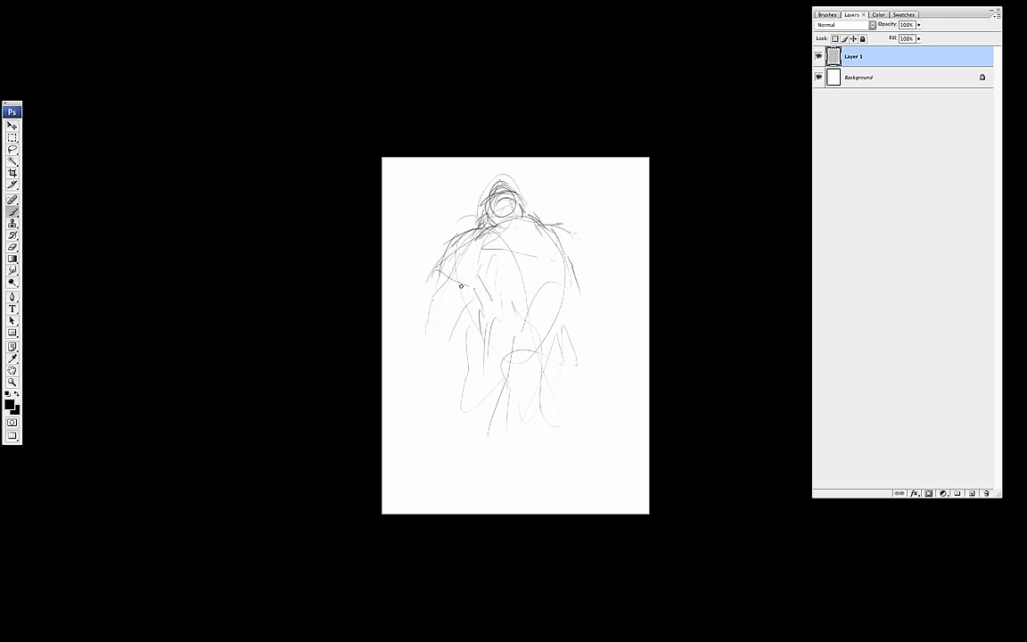
pyautogui.moveTo(461, 285); pyautogui.dragTo(621, 328)
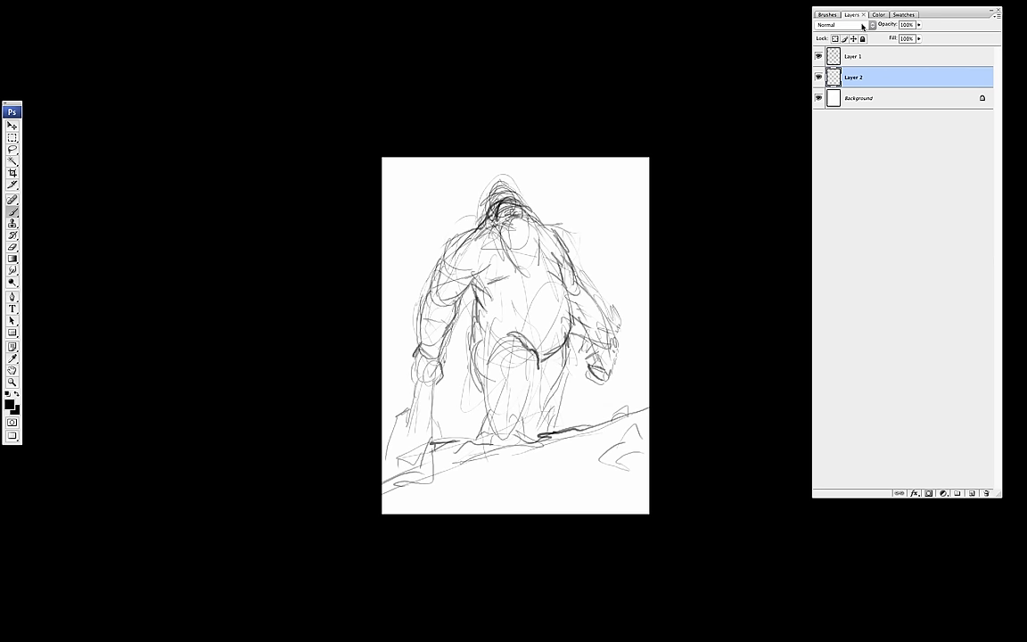
# - On a new layer, block in the giant's raised arm and body down to the ground in grey-brown
pyautogui.click(515, 335)
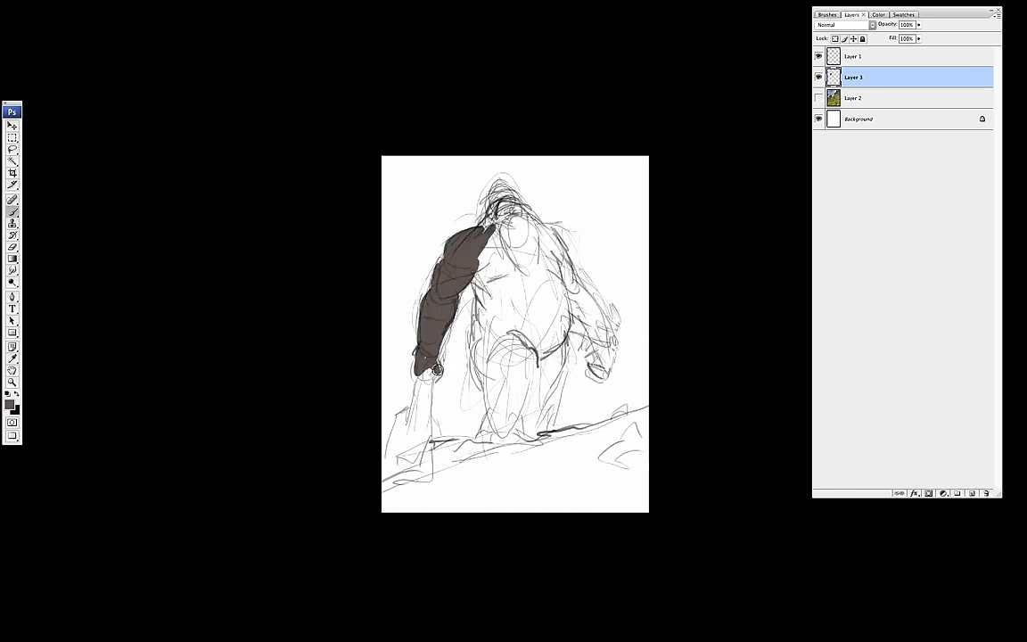
pyautogui.moveTo(432, 370); pyautogui.dragTo(428, 437)
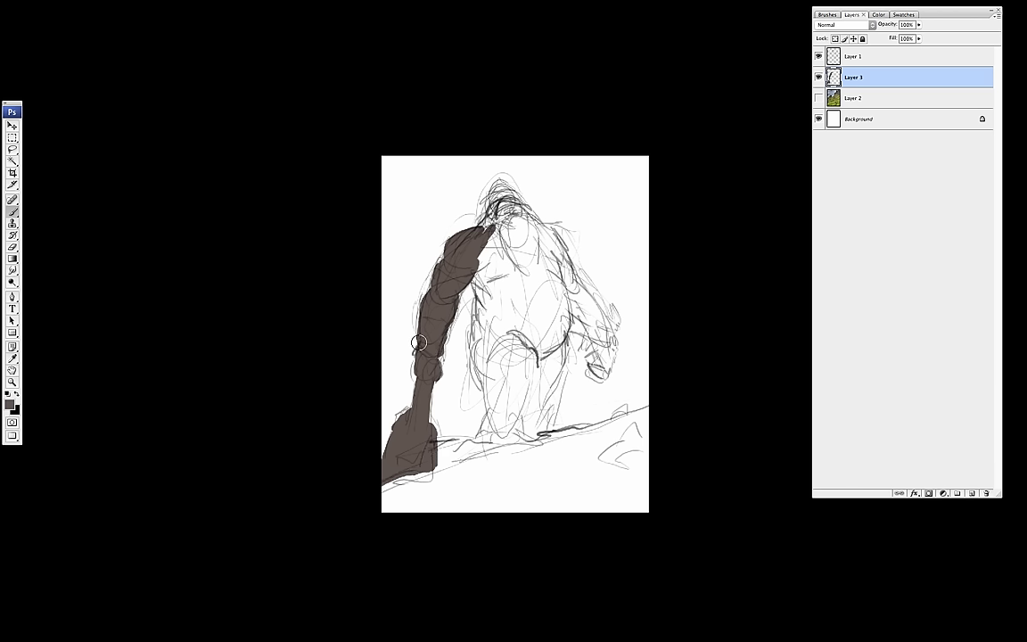
pyautogui.moveTo(419, 342); pyautogui.dragTo(485, 288)
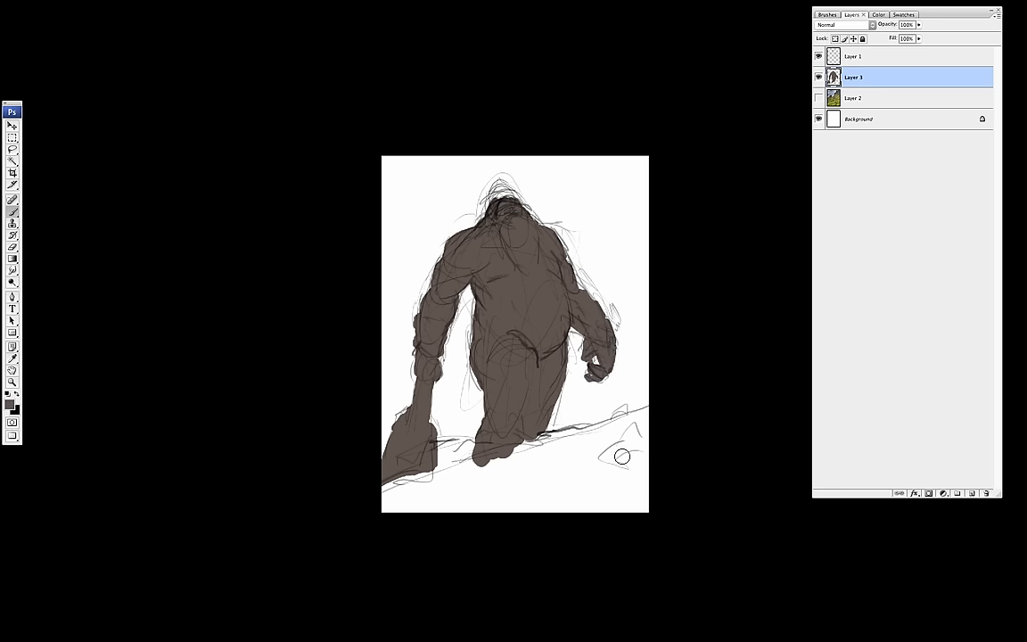
# - Reveal the landscape photo behind the giant and shift its hue and saturation
pyautogui.click(851, 98)
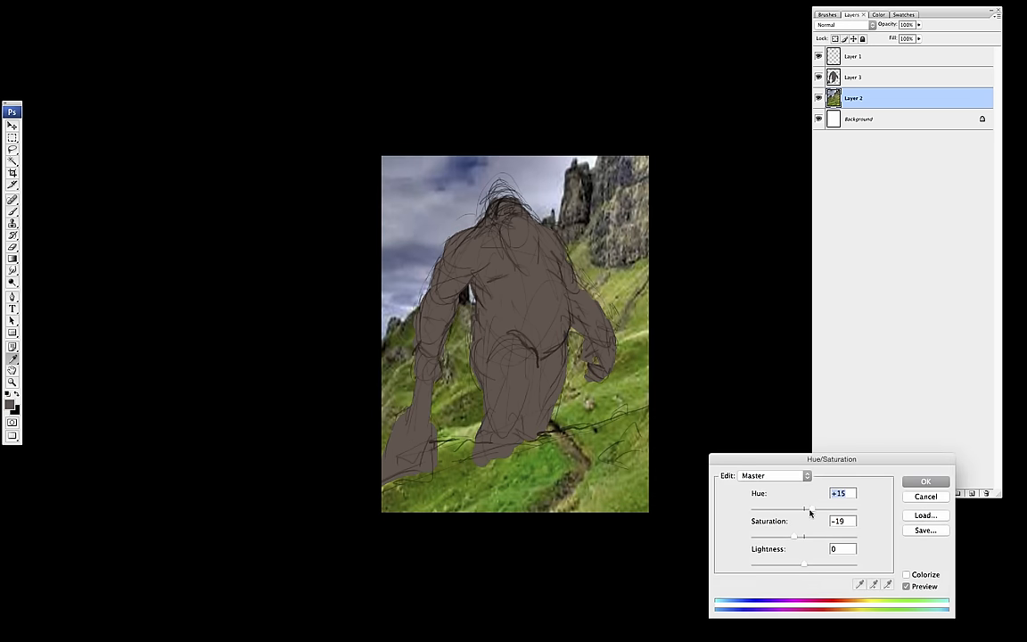
pyautogui.click(924, 481)
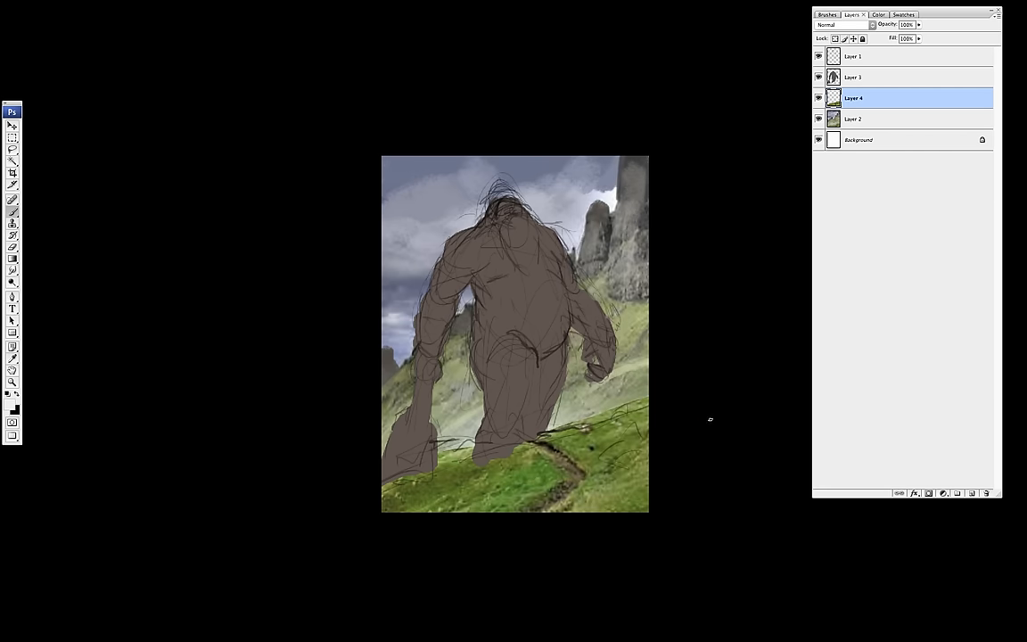
# - Clip the sketch lines to the silhouette, then paint Overlay highlights on shoulder, arm and chest
pyautogui.click(817, 56)
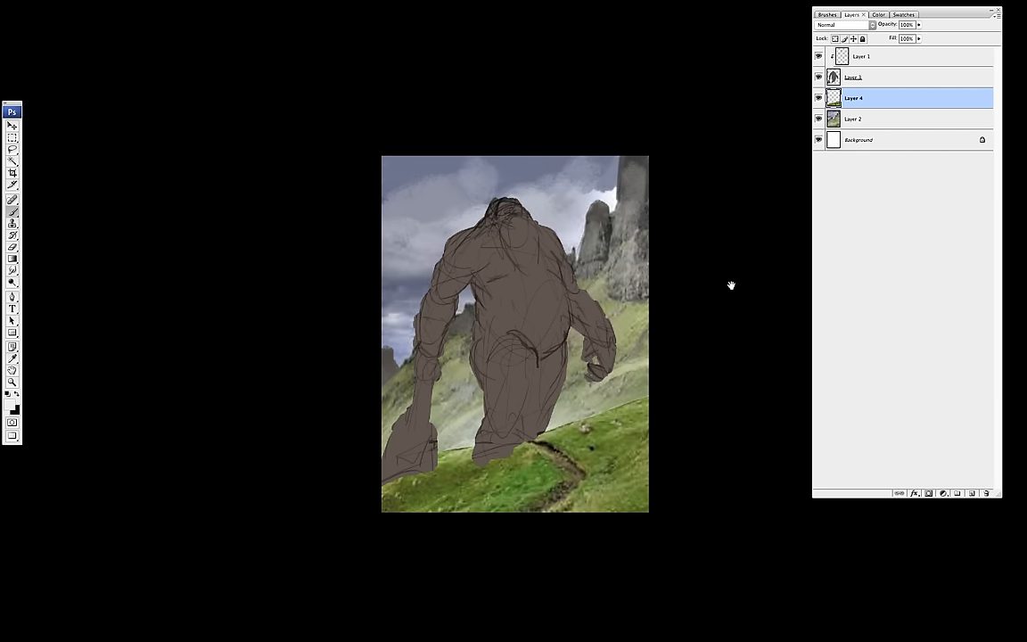
pyautogui.click(861, 56)
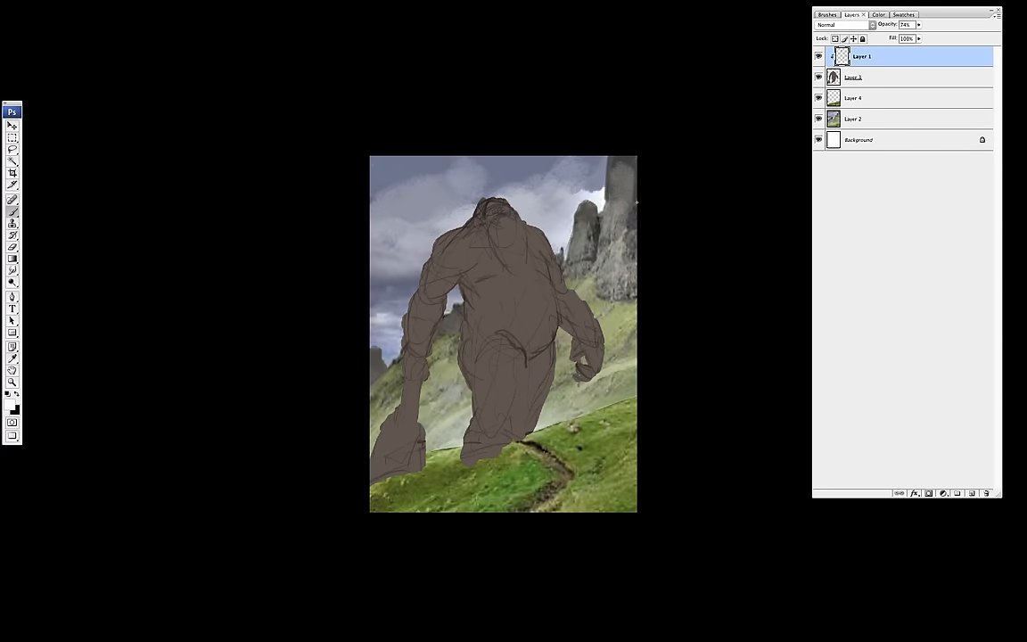
pyautogui.click(957, 492)
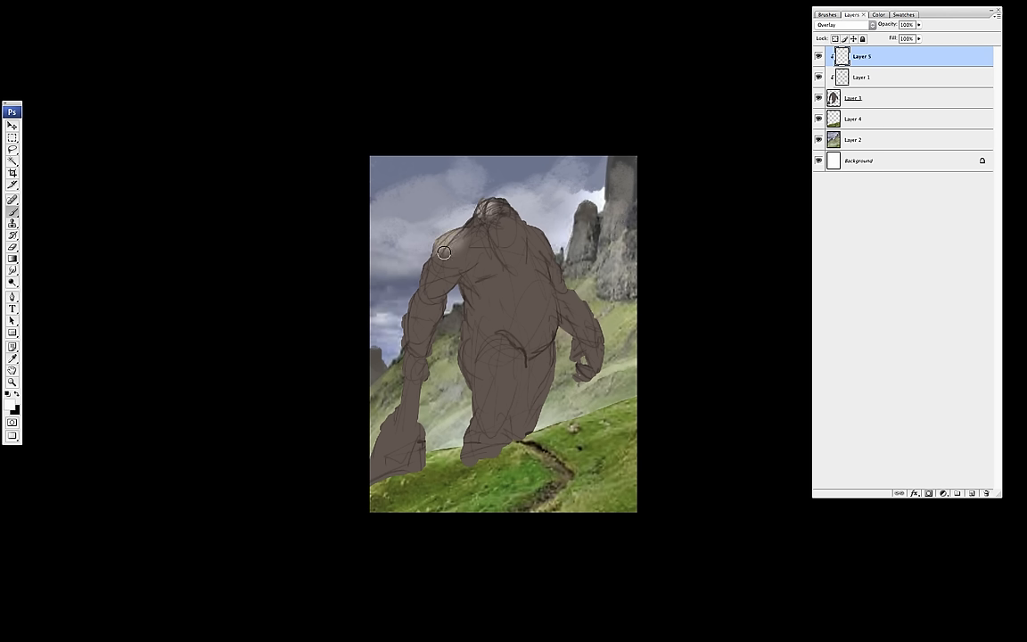
pyautogui.moveTo(446, 253); pyautogui.dragTo(409, 363)
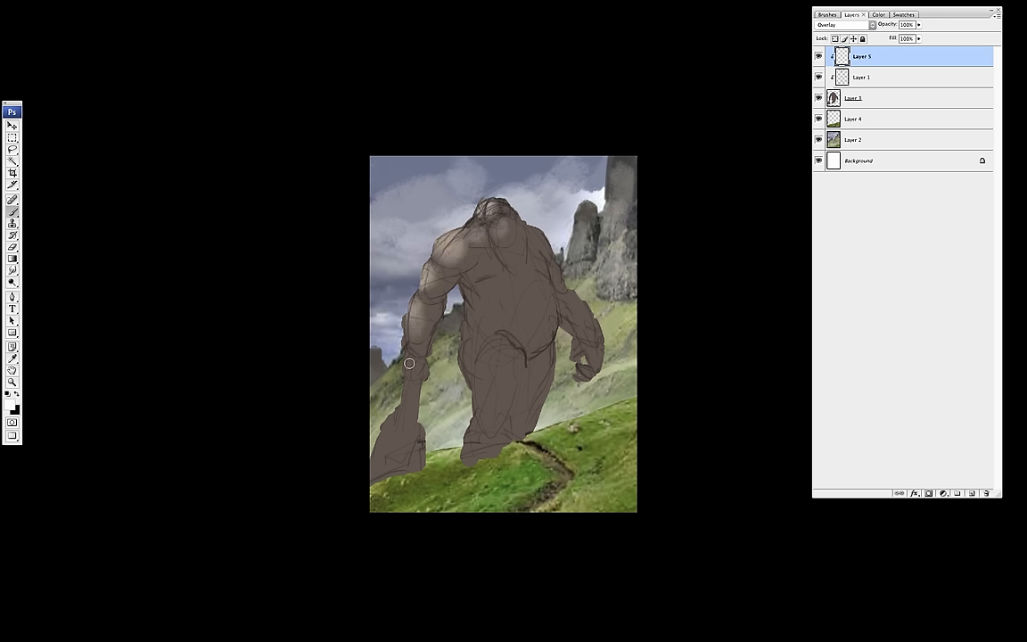
pyautogui.moveTo(409, 362); pyautogui.dragTo(490, 218)
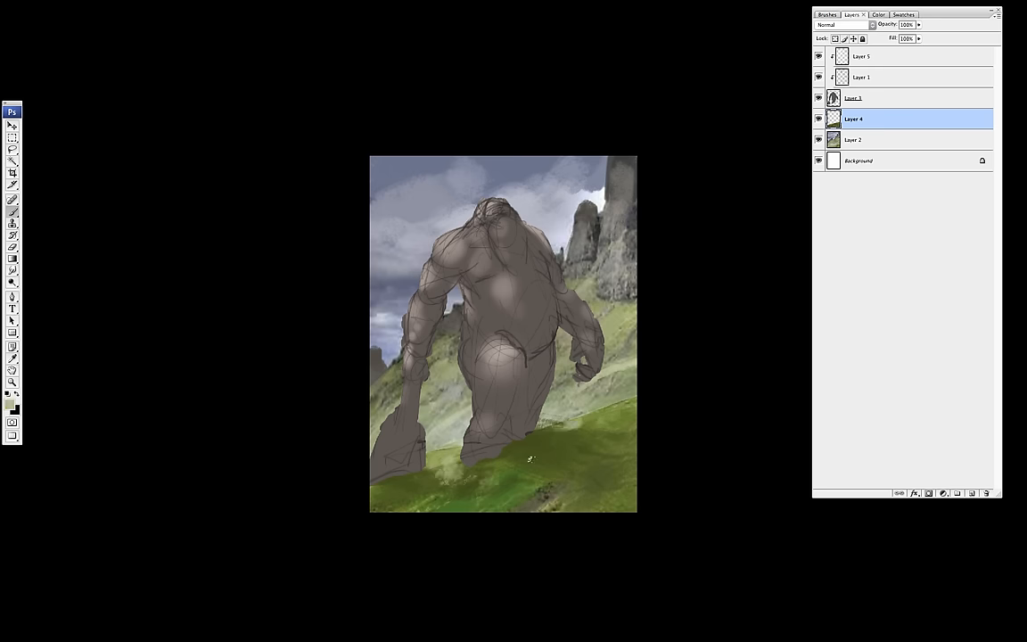
# - Dab dark stone texture on the giant's chest and legs, then group the layers
pyautogui.click(863, 14)
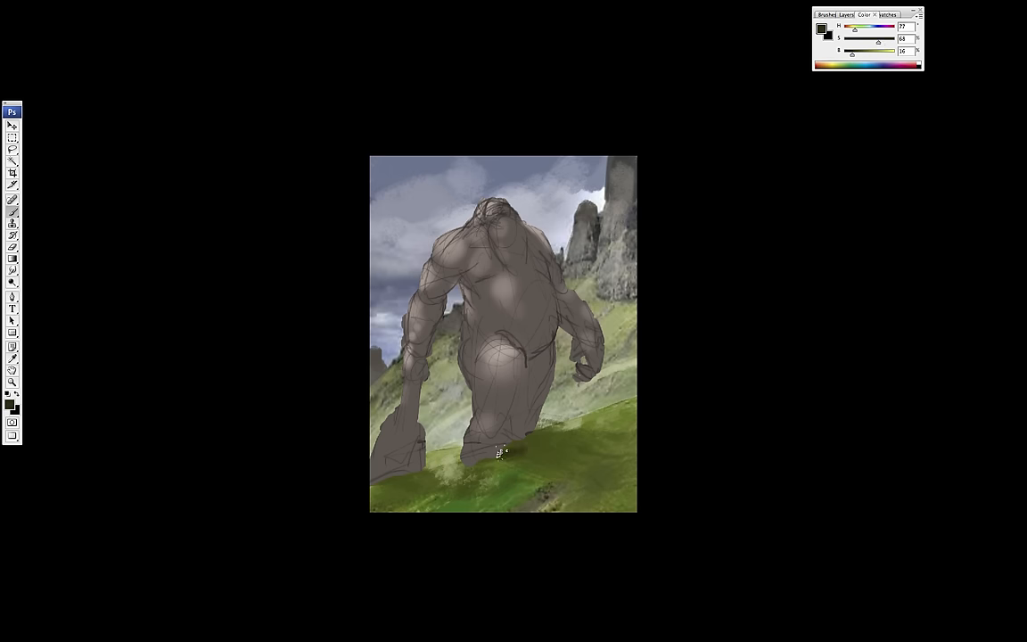
pyautogui.click(549, 455)
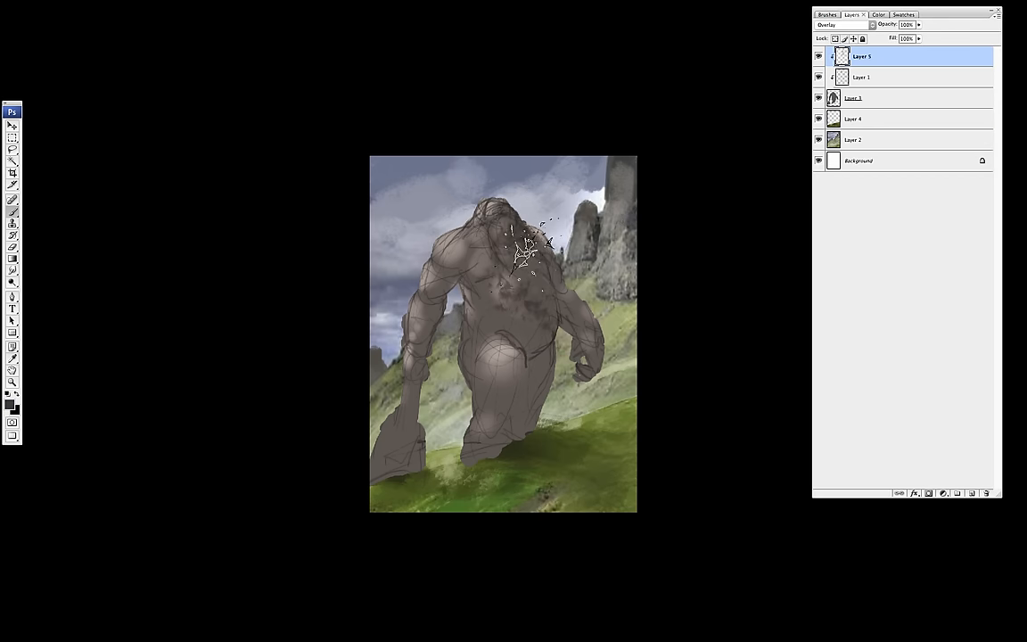
pyautogui.moveTo(517, 240); pyautogui.dragTo(553, 320)
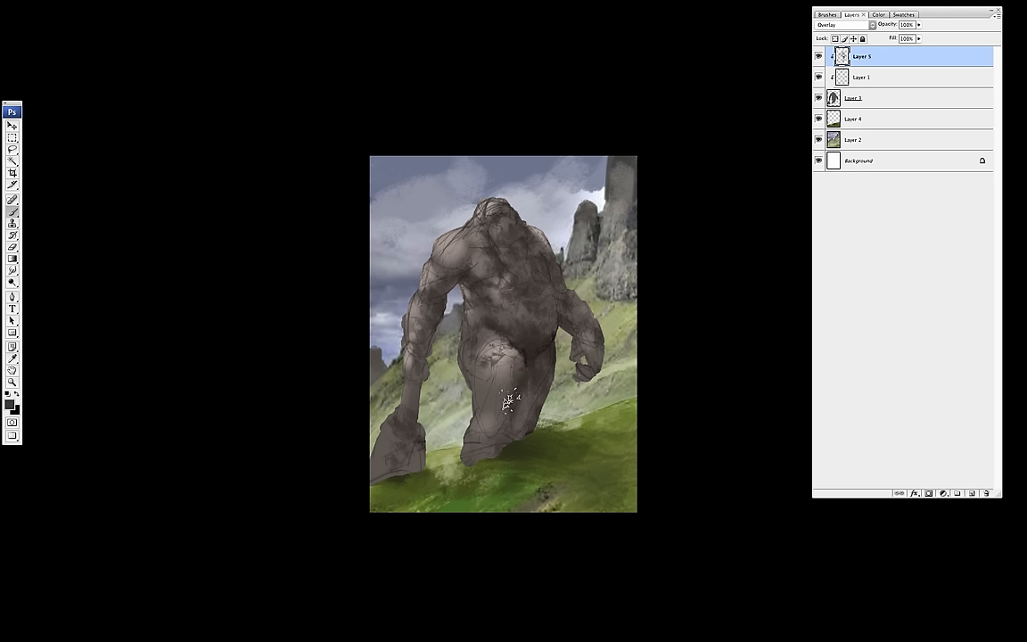
pyautogui.moveTo(508, 401); pyautogui.dragTo(463, 459)
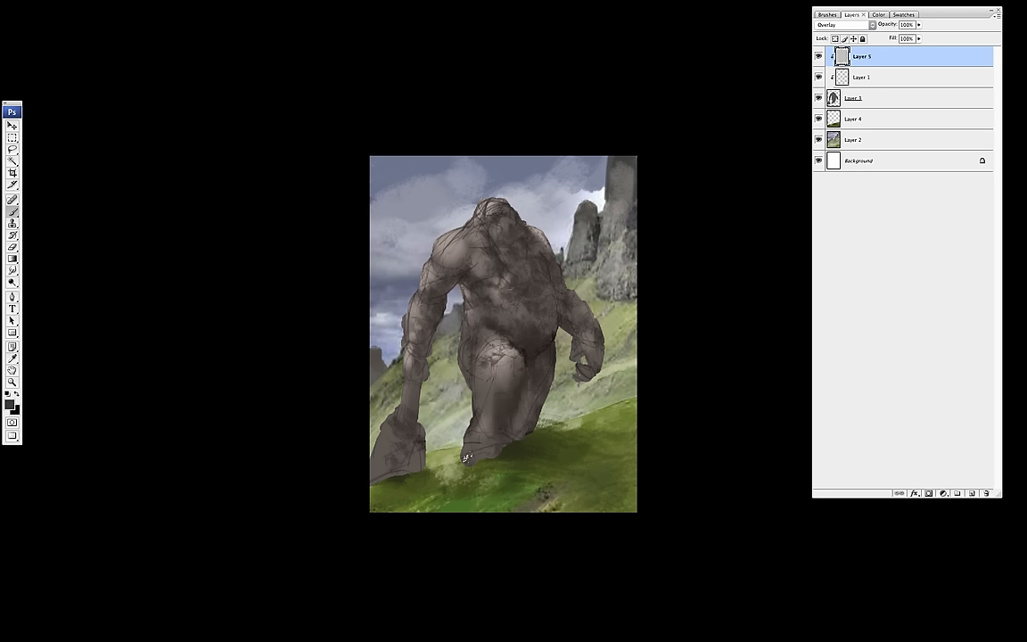
pyautogui.click(543, 352)
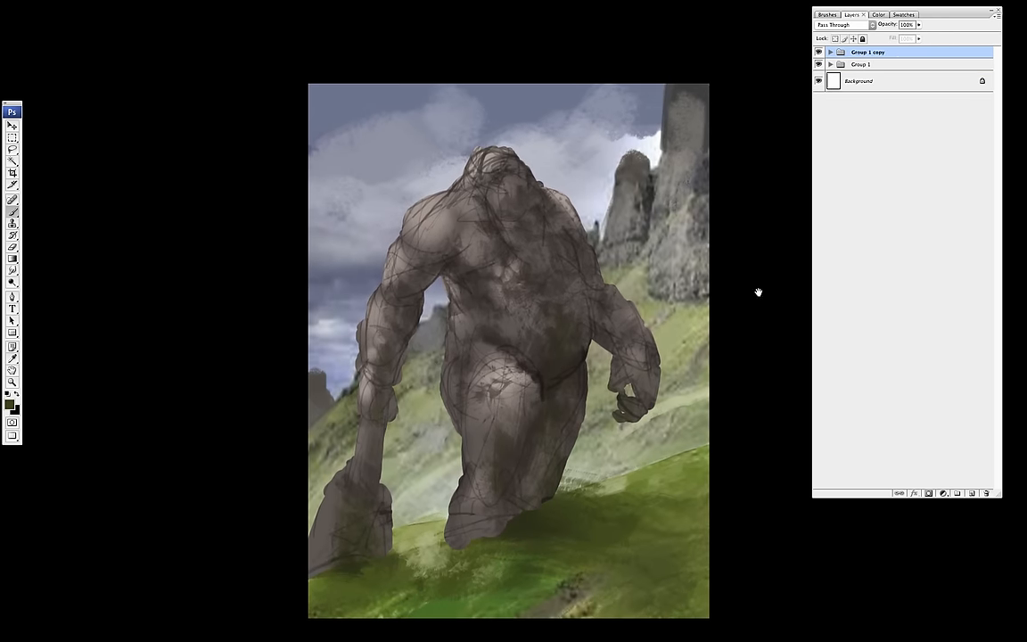
# - Add an Overlay layer inside Group 1 copy and choose a textured brush
pyautogui.click(830, 52)
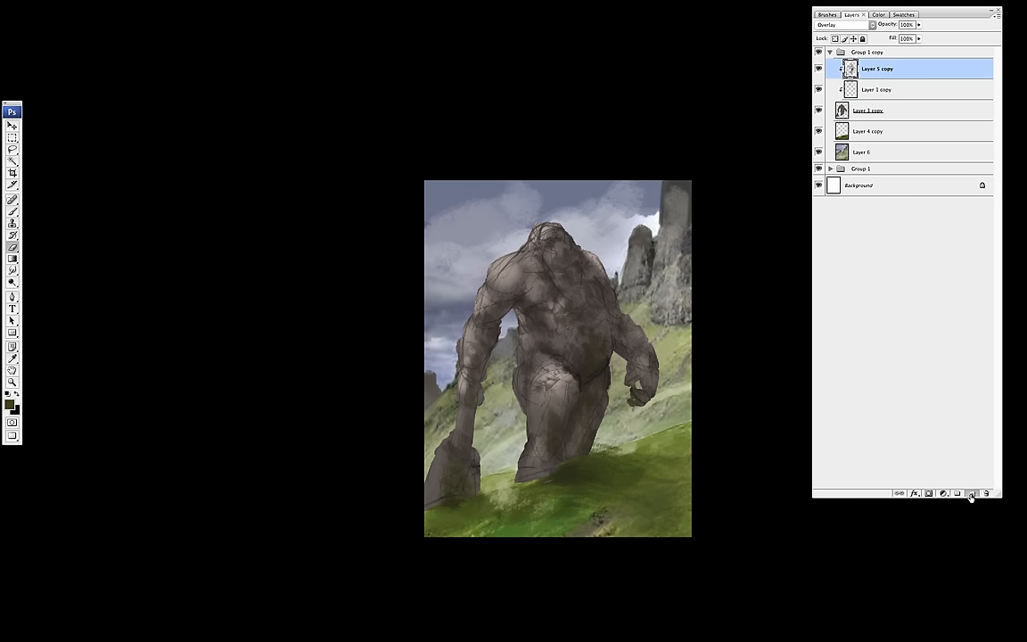
pyautogui.click(847, 24)
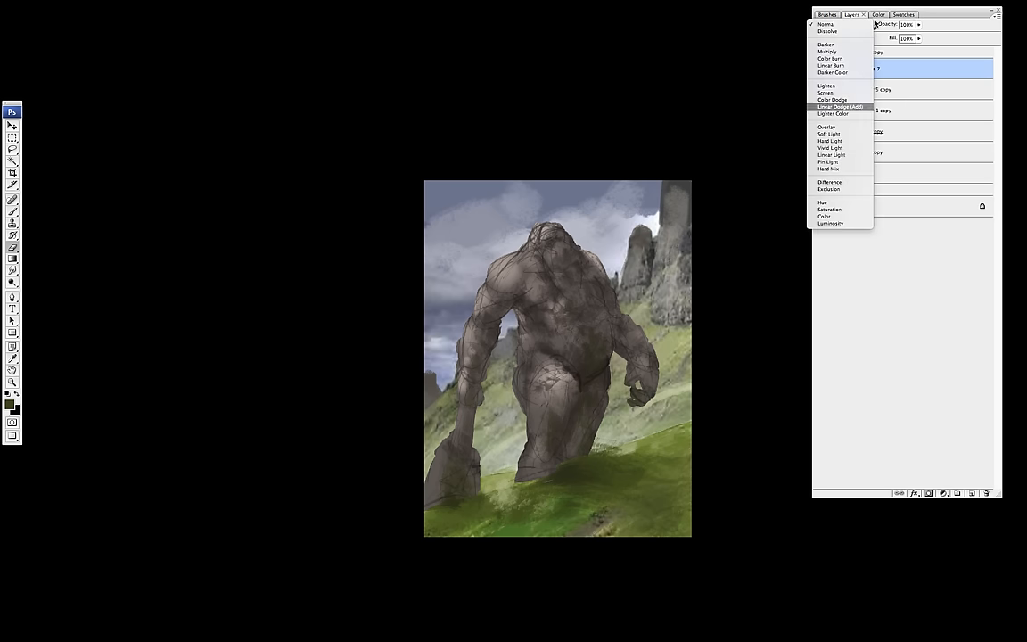
pyautogui.click(825, 126)
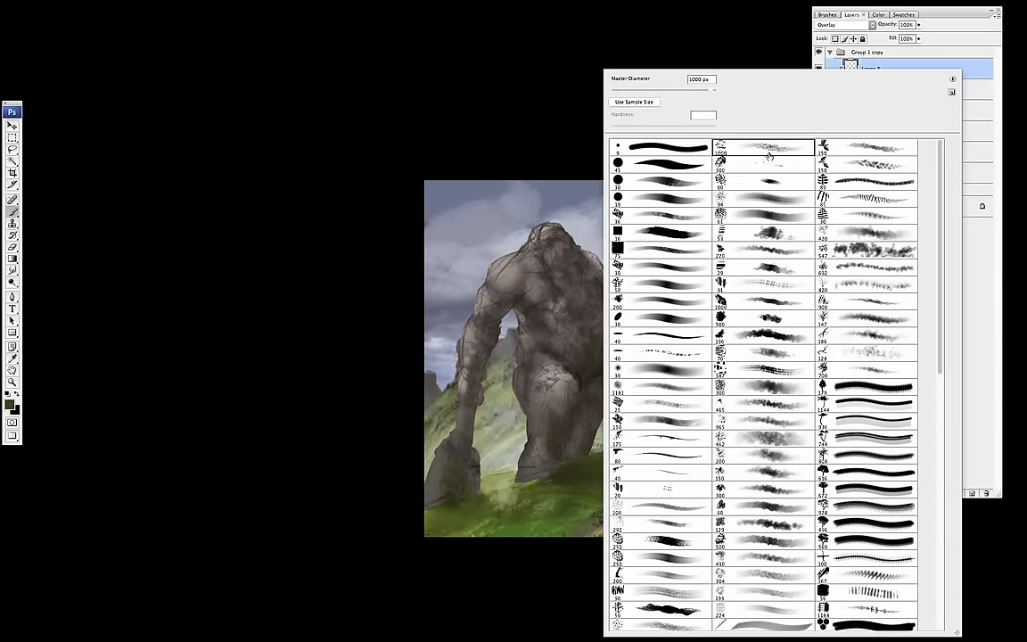
pyautogui.click(768, 156)
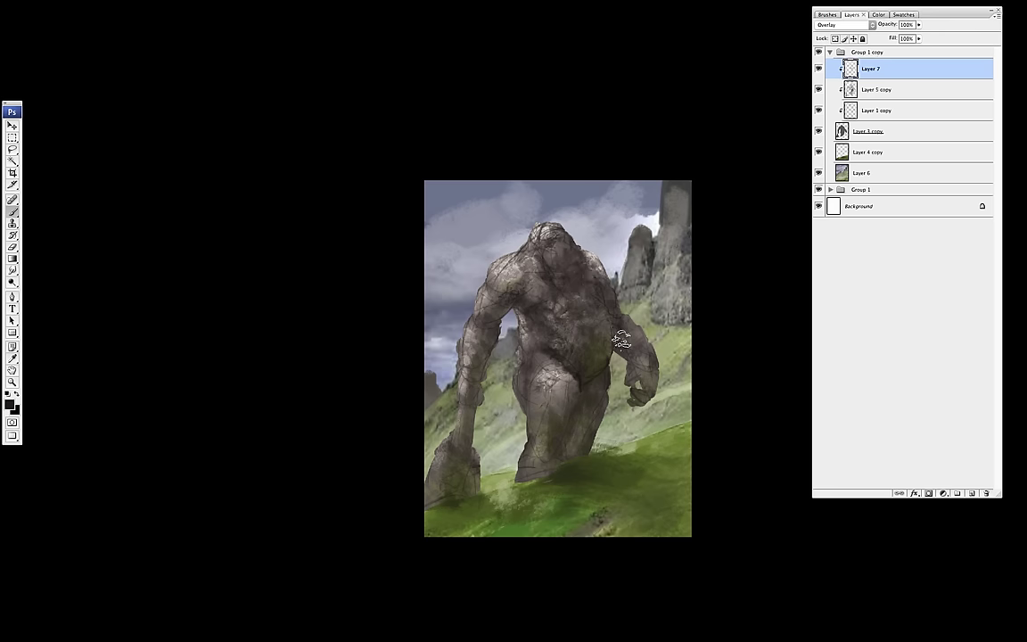
# - Paint cracked stone texture over the giant's side and thigh on Layer 7
pyautogui.moveTo(619, 339); pyautogui.dragTo(534, 428)
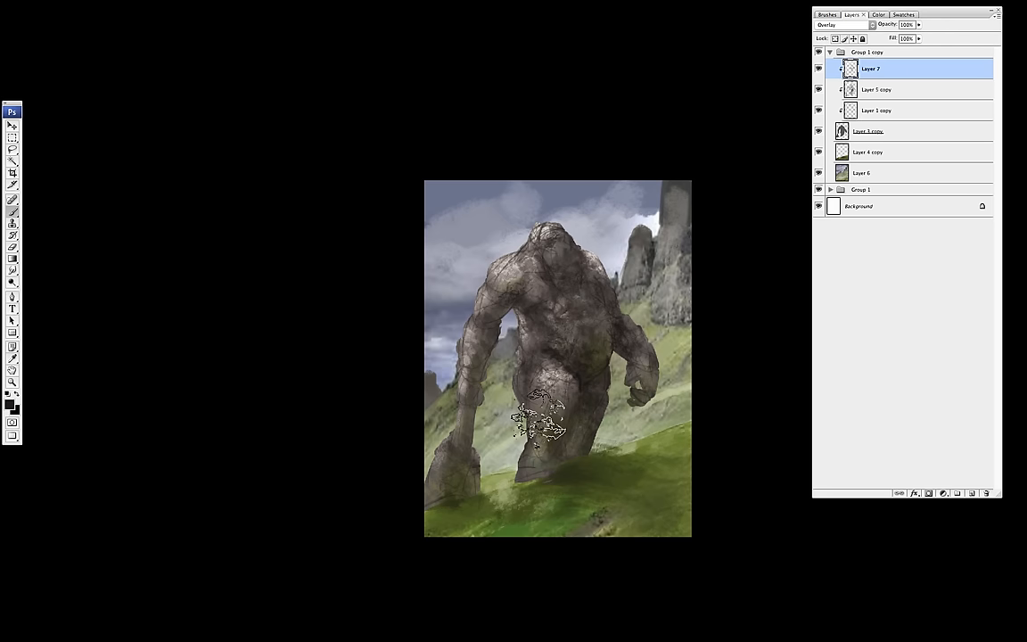
pyautogui.moveTo(535, 419); pyautogui.dragTo(437, 446)
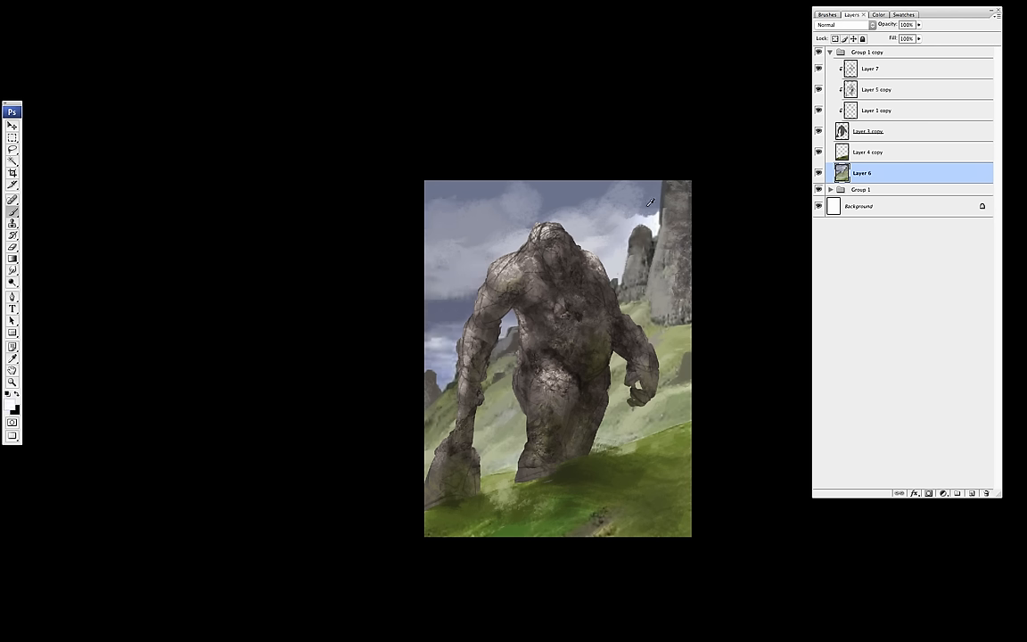
# - Paint lighter clouds into the upper-left sky and touch up the giant's lowered forearm
pyautogui.moveTo(450, 230); pyautogui.dragTo(513, 227)
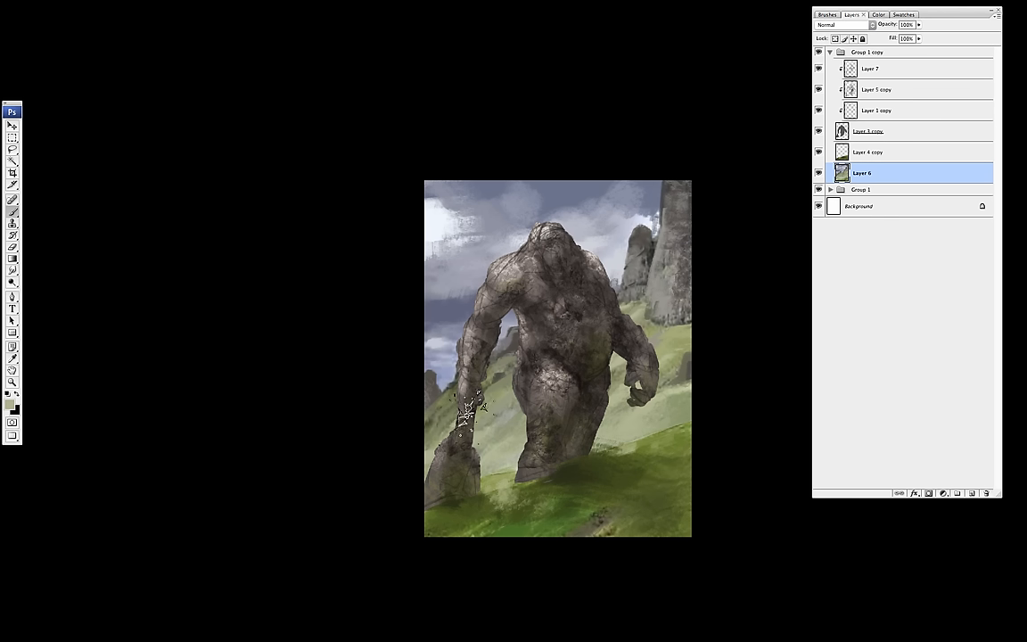
pyautogui.click(468, 410)
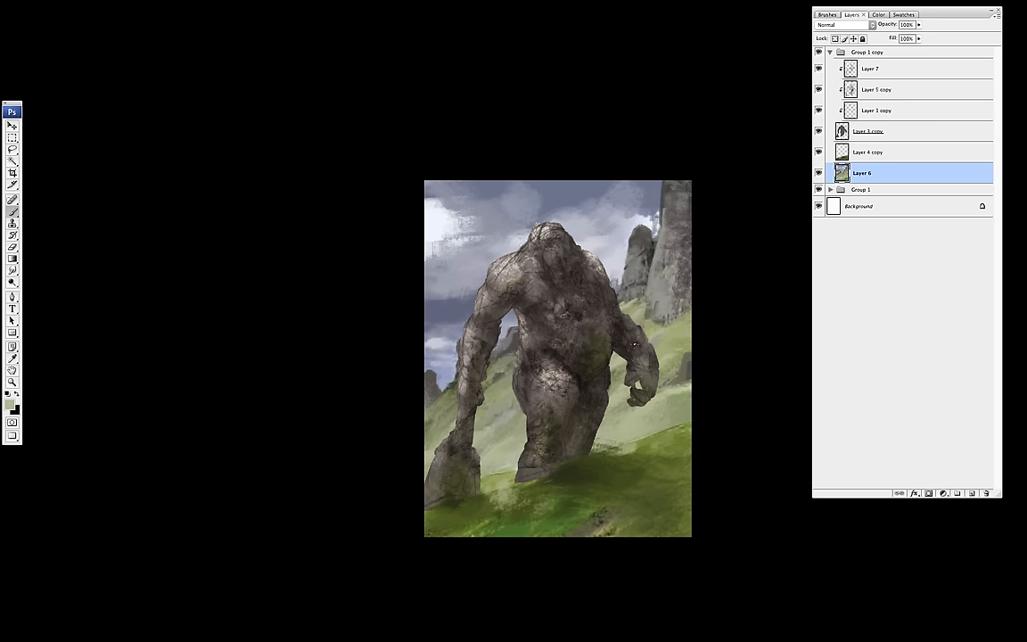
pyautogui.moveTo(725, 303)
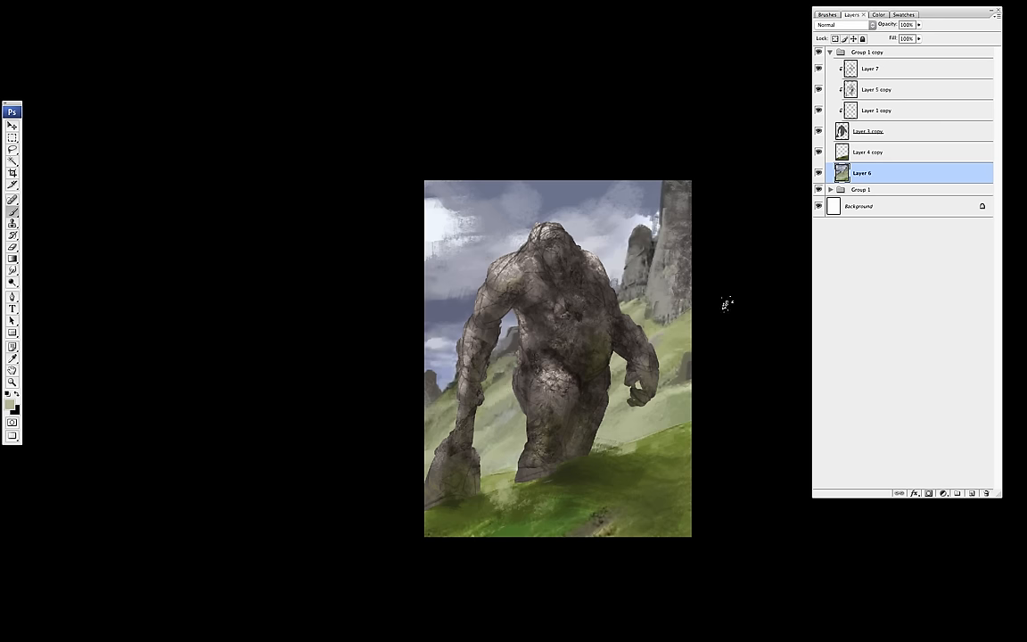
# - Select Layer 7 and browse the brush presets for a texture brush
pyautogui.click(870, 69)
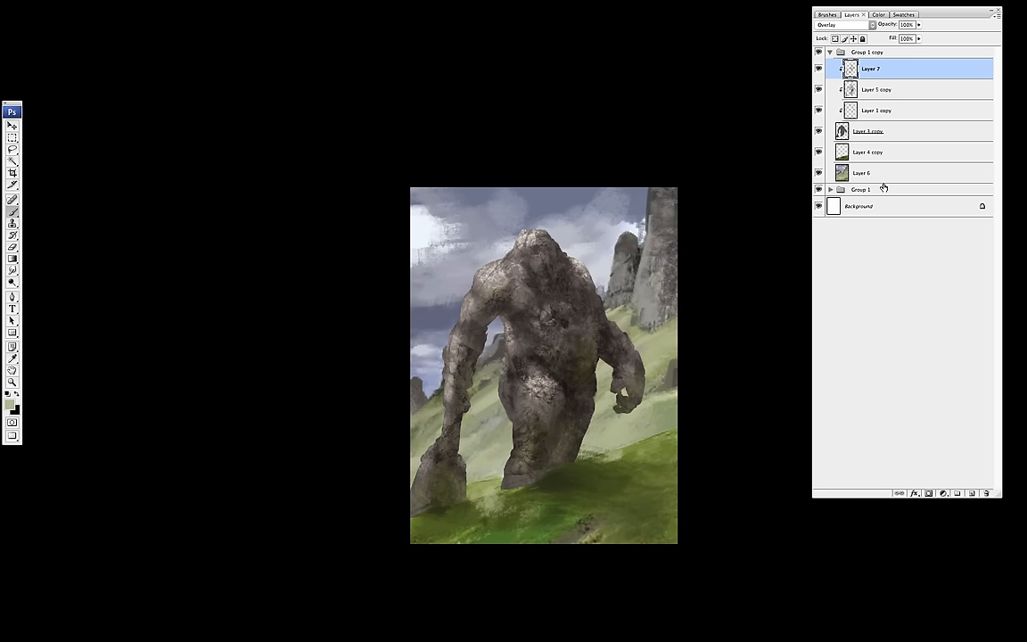
pyautogui.click(957, 492)
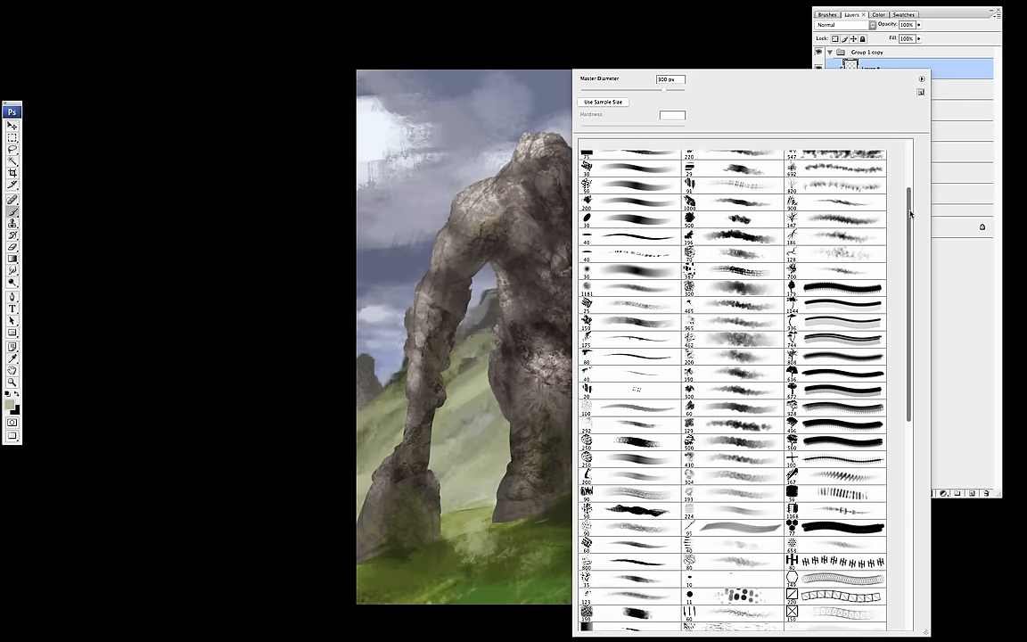
pyautogui.scroll(-3)
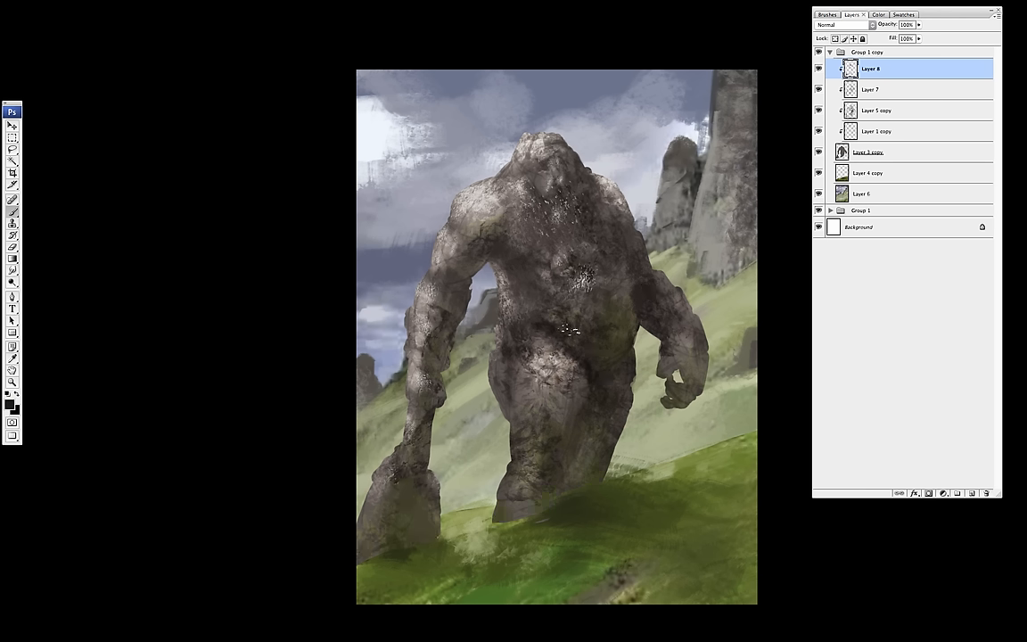
# - Stamp rock and moss texture onto the giant's arm, body and right fist
pyautogui.click(459, 272)
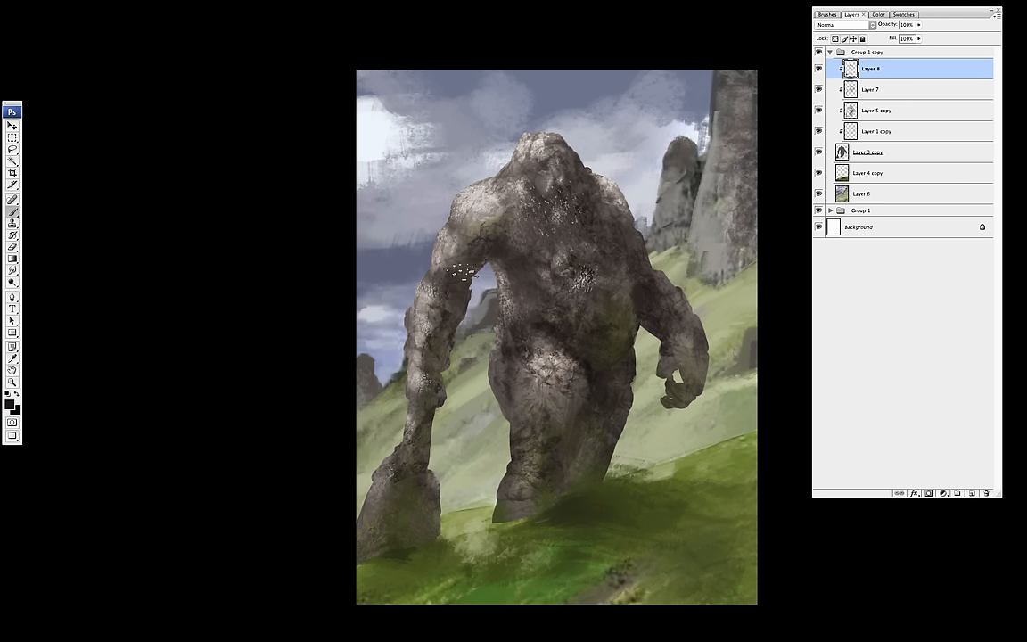
pyautogui.click(652, 304)
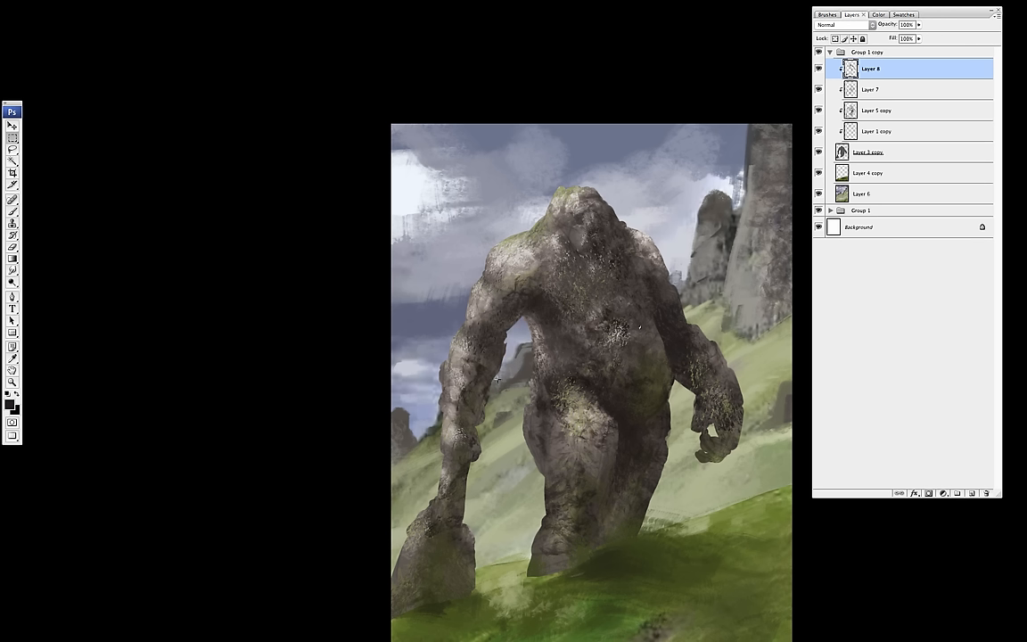
pyautogui.click(468, 405)
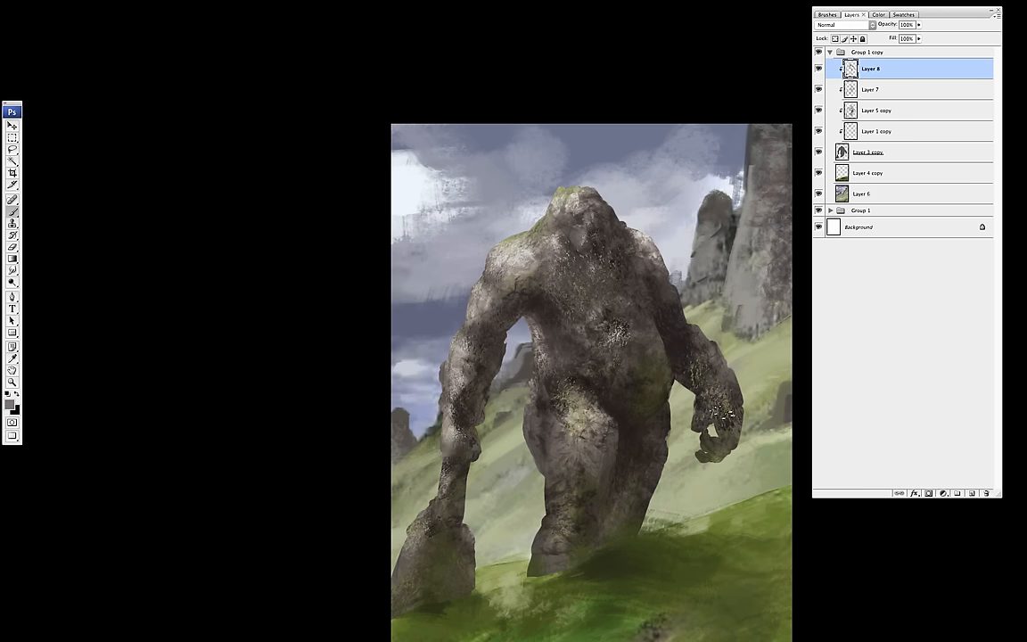
pyautogui.moveTo(620, 461); pyautogui.dragTo(604, 540)
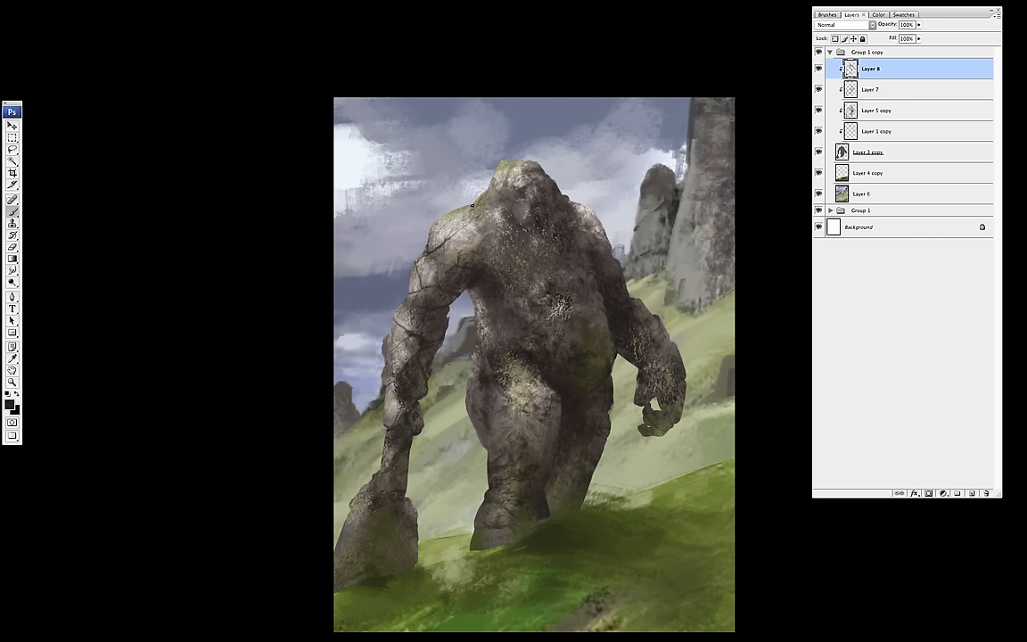
pyautogui.moveTo(528, 198)
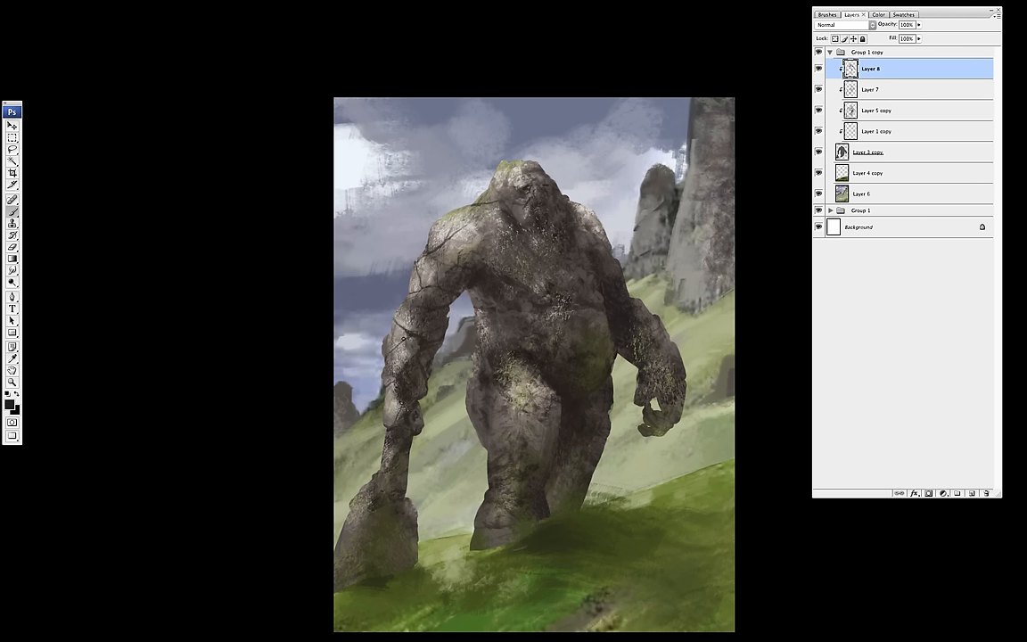
pyautogui.moveTo(591, 258)
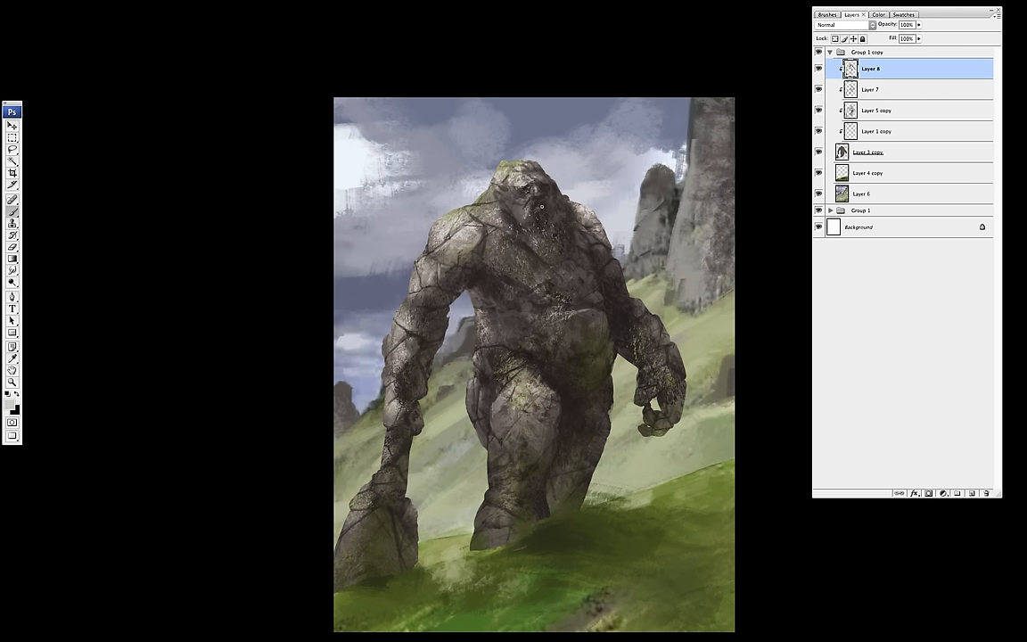
pyautogui.moveTo(542, 225)
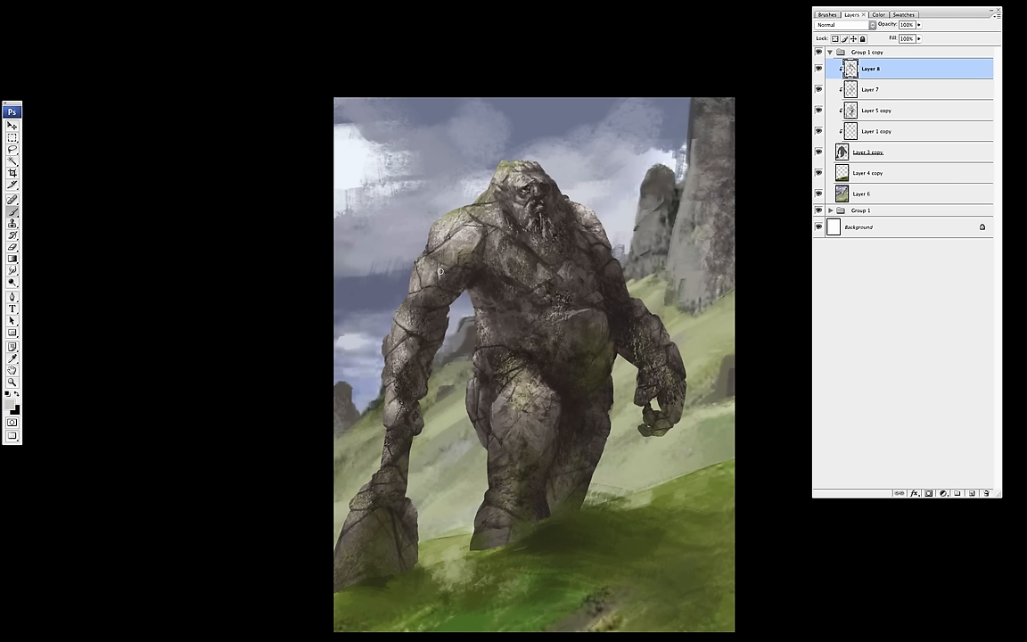
pyautogui.moveTo(441, 293)
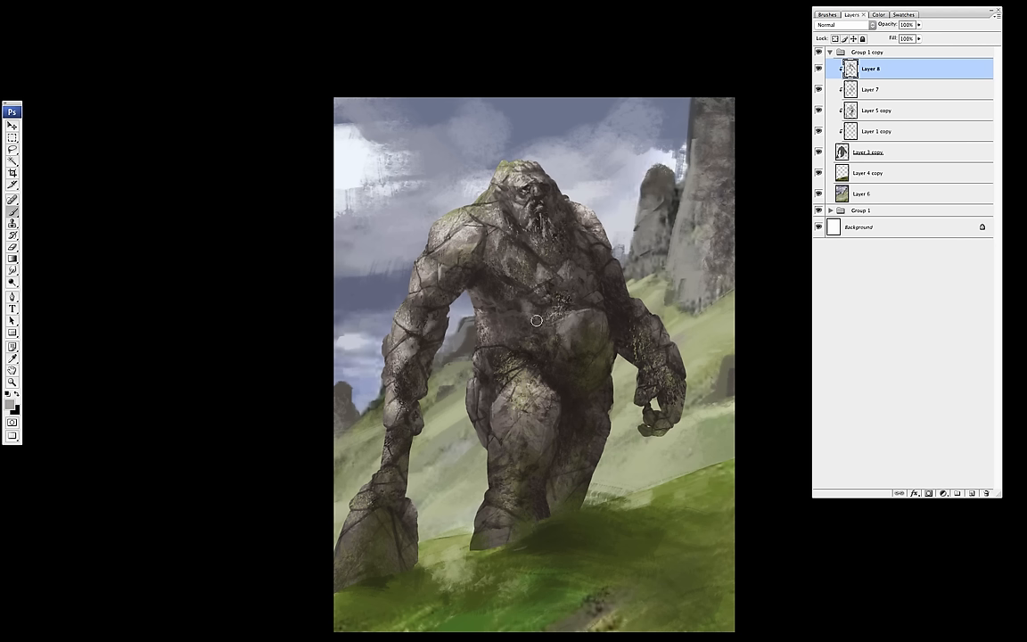
pyautogui.moveTo(606, 269)
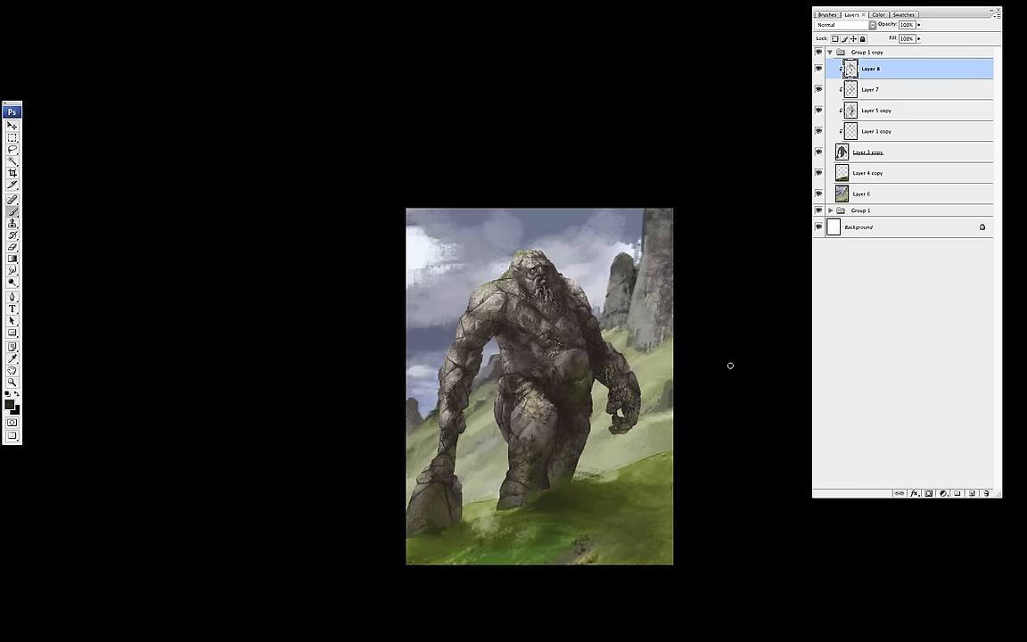
# - Duplicate the painting group, then expand the copy and select its giant layer
pyautogui.rightClick(866, 51)
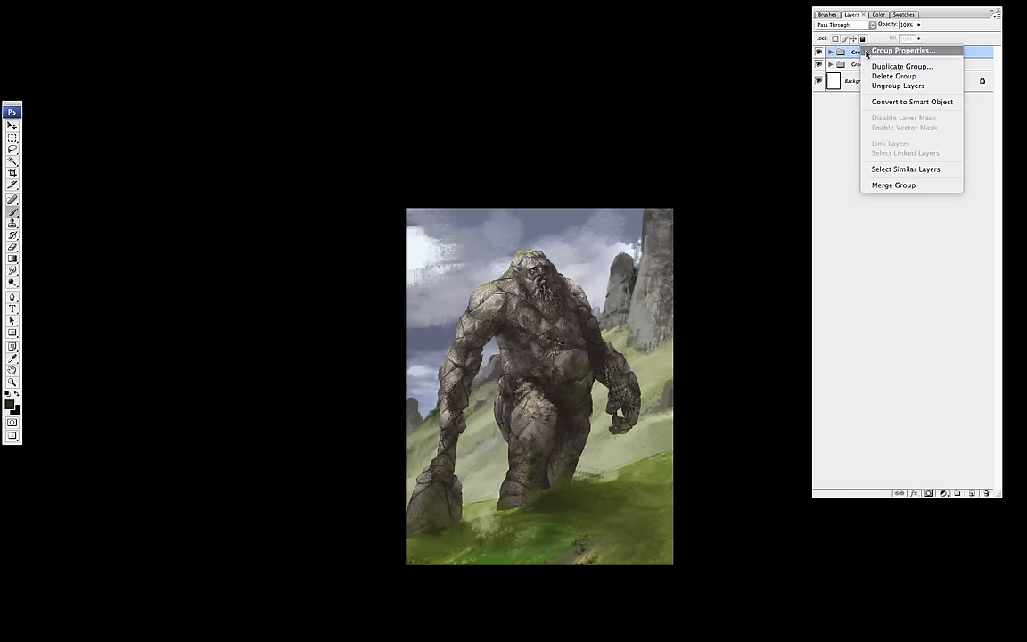
pyautogui.click(901, 66)
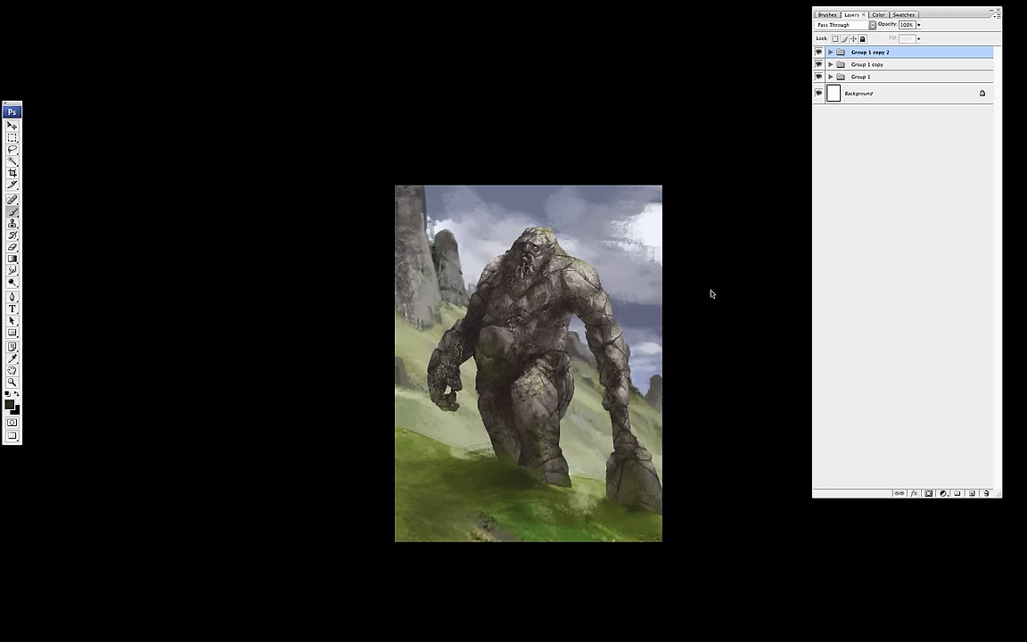
pyautogui.click(829, 51)
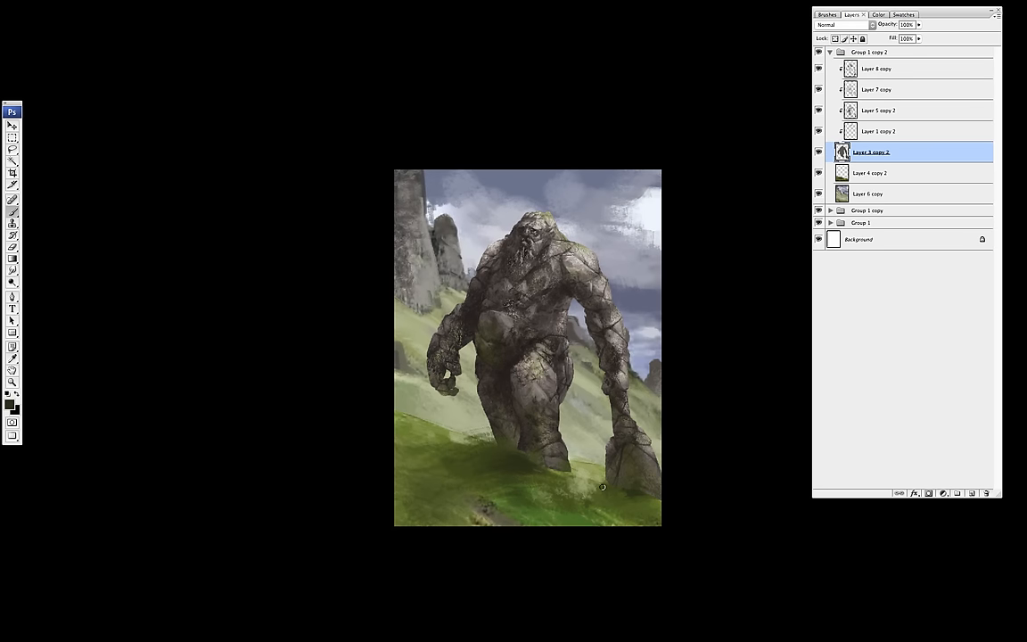
pyautogui.click(830, 52)
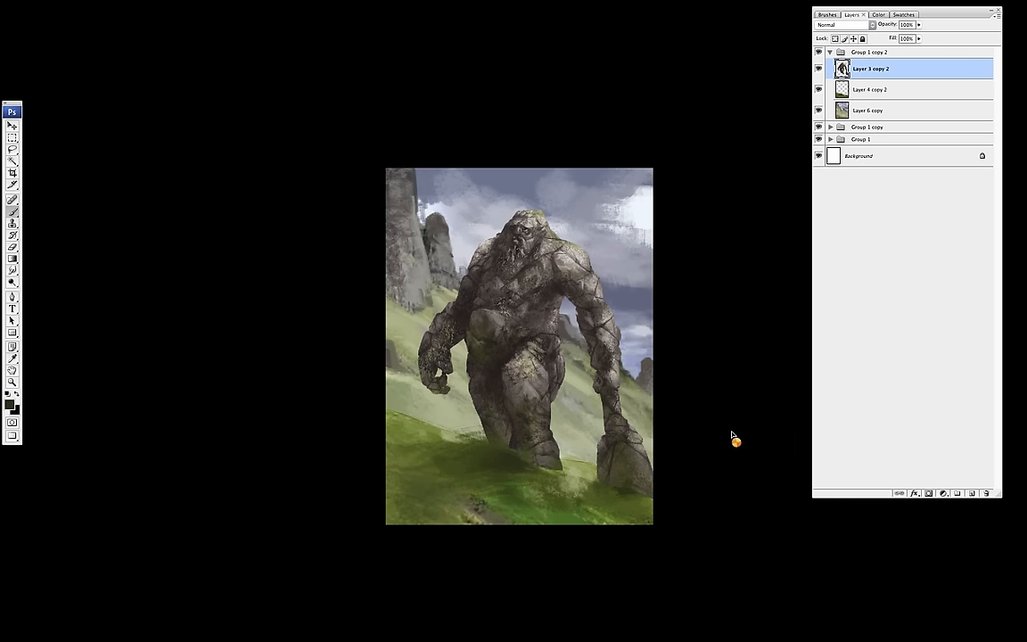
# - Lasso the giant's left arm and begin free-transforming it into a new position
pyautogui.moveTo(454, 294); pyautogui.dragTo(437, 401)
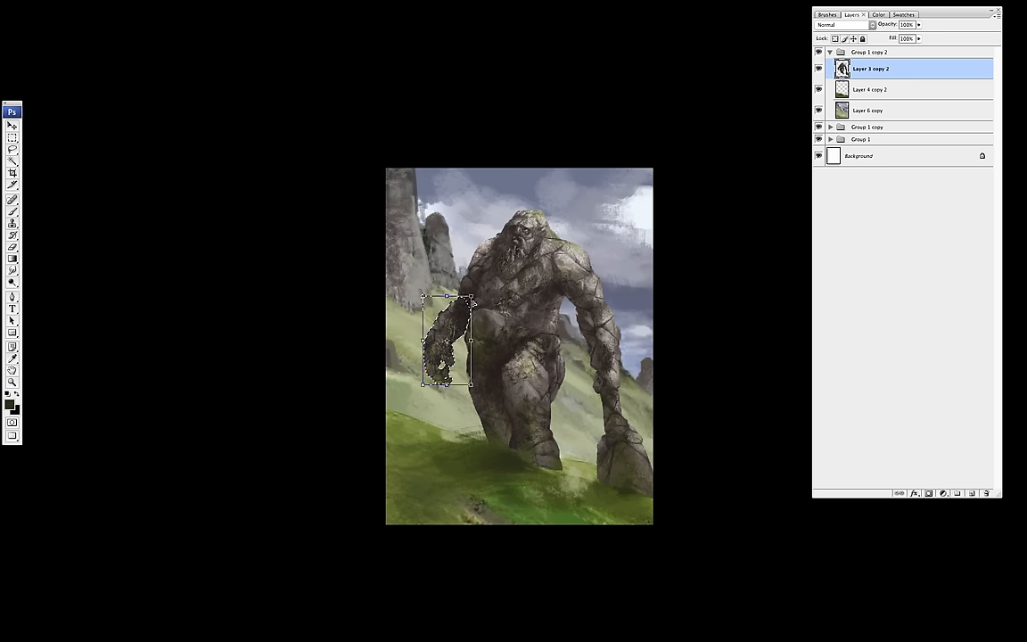
pyautogui.press('Return')
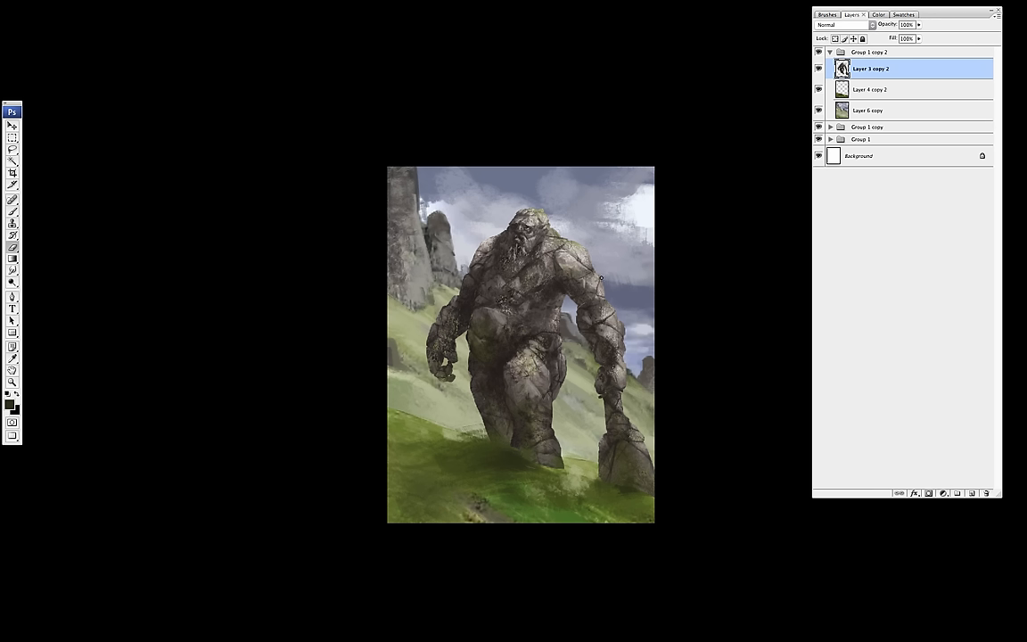
pyautogui.moveTo(627, 363)
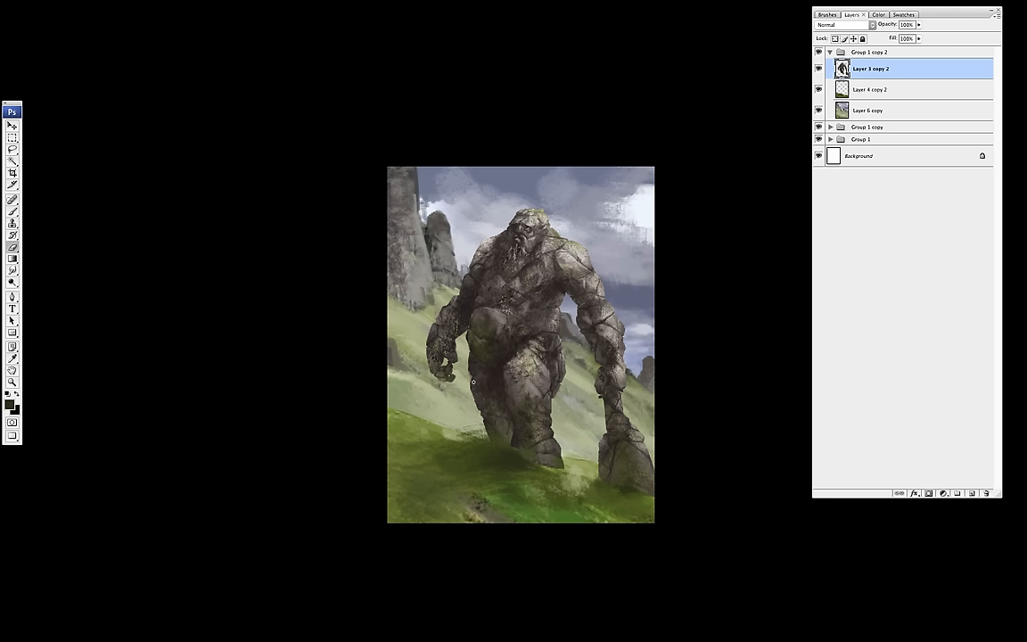
pyautogui.moveTo(468, 350)
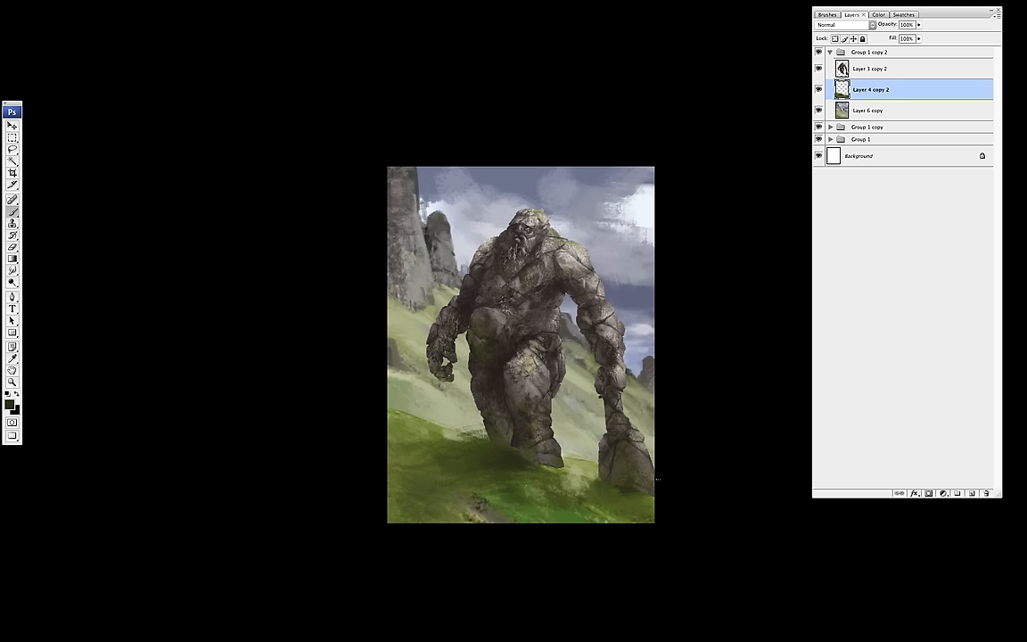
pyautogui.moveTo(915, 258)
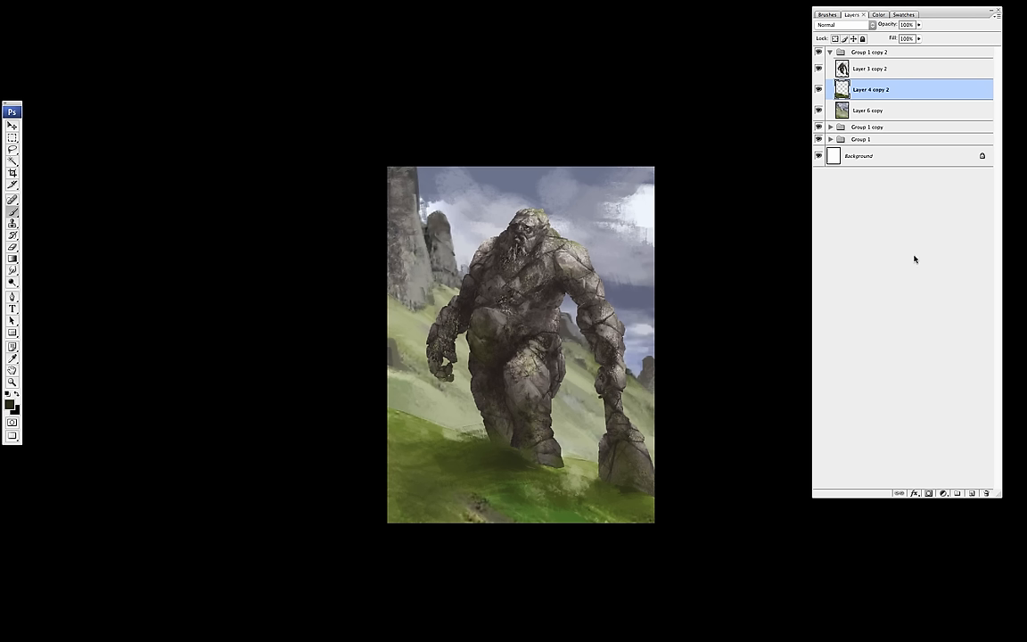
# - Select Layer 3 copy 2 for rock detail, then paint grass onto the foreground hillside
pyautogui.click(957, 492)
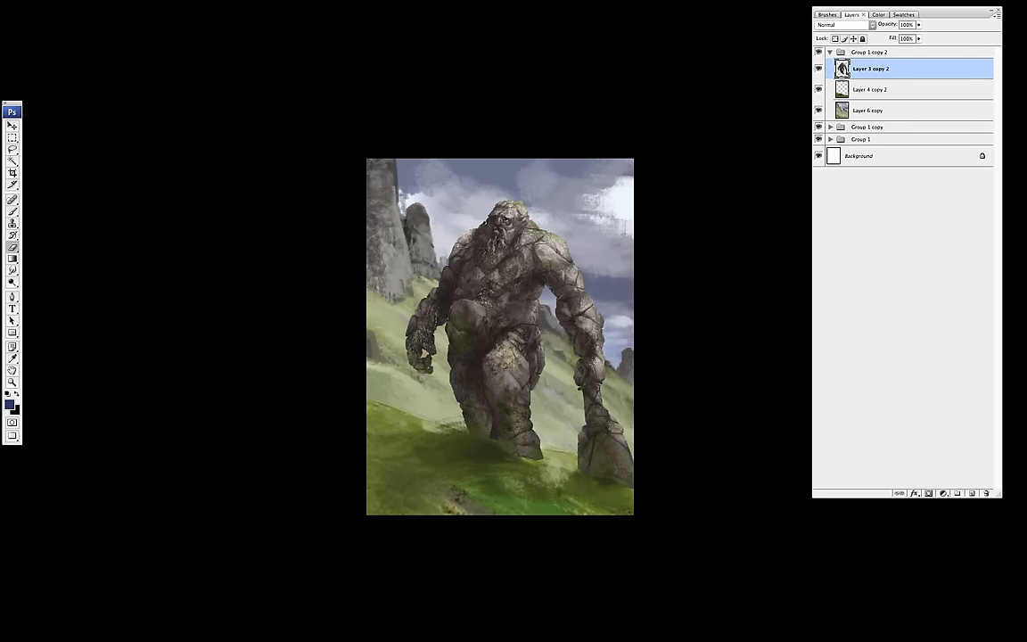
pyautogui.click(870, 89)
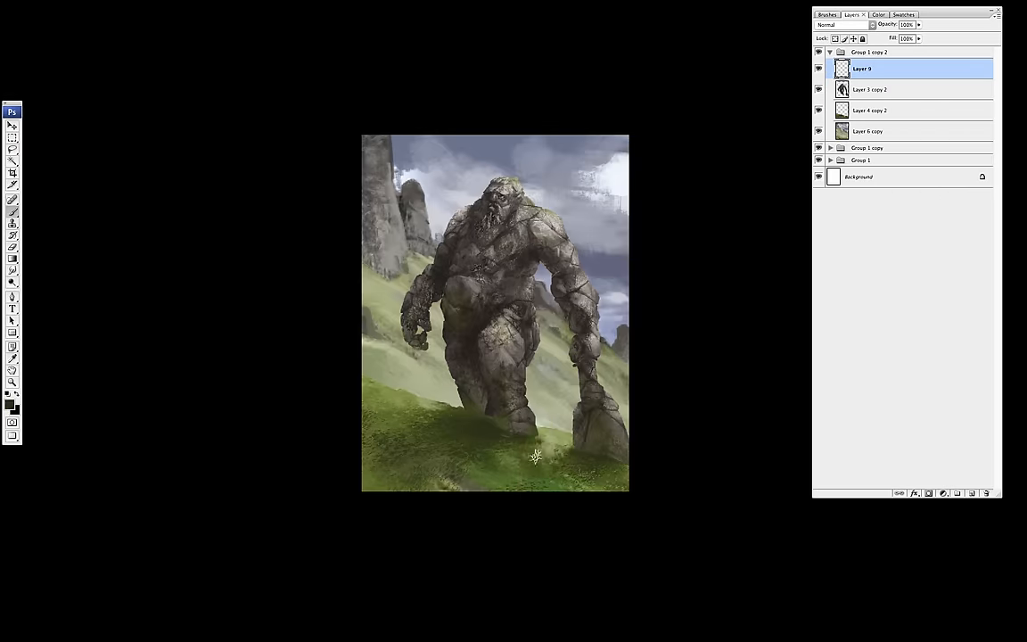
pyautogui.click(826, 14)
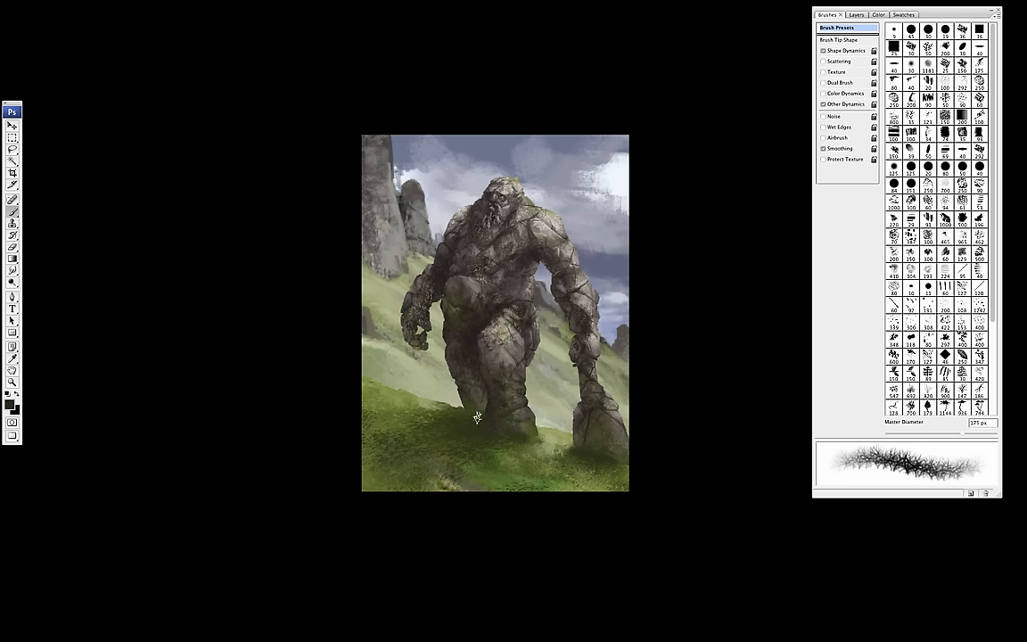
pyautogui.moveTo(476, 410)
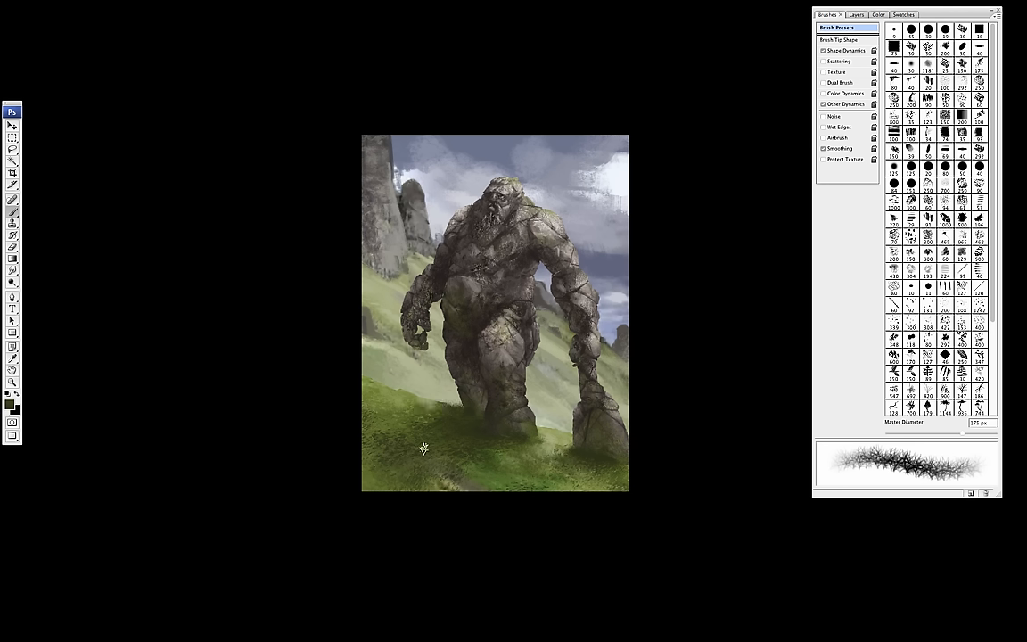
pyautogui.moveTo(424, 457)
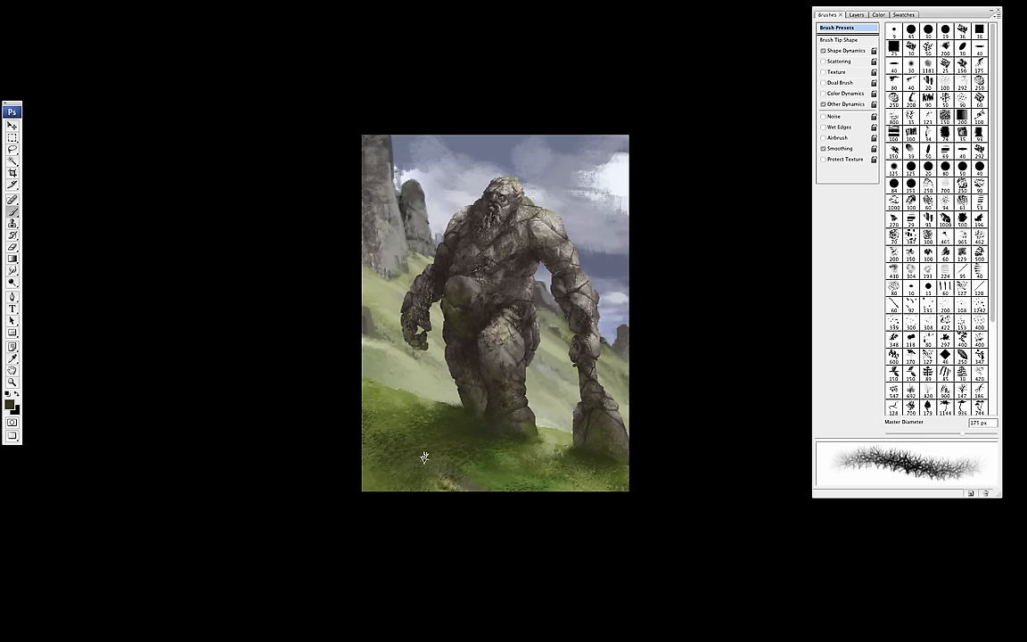
pyautogui.moveTo(422, 457)
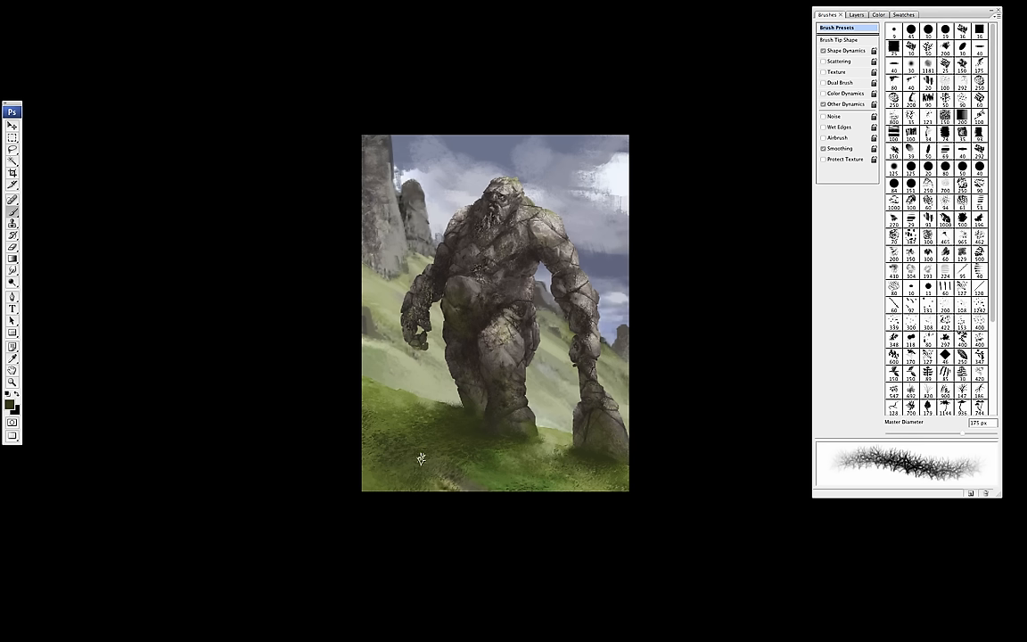
pyautogui.moveTo(547, 404)
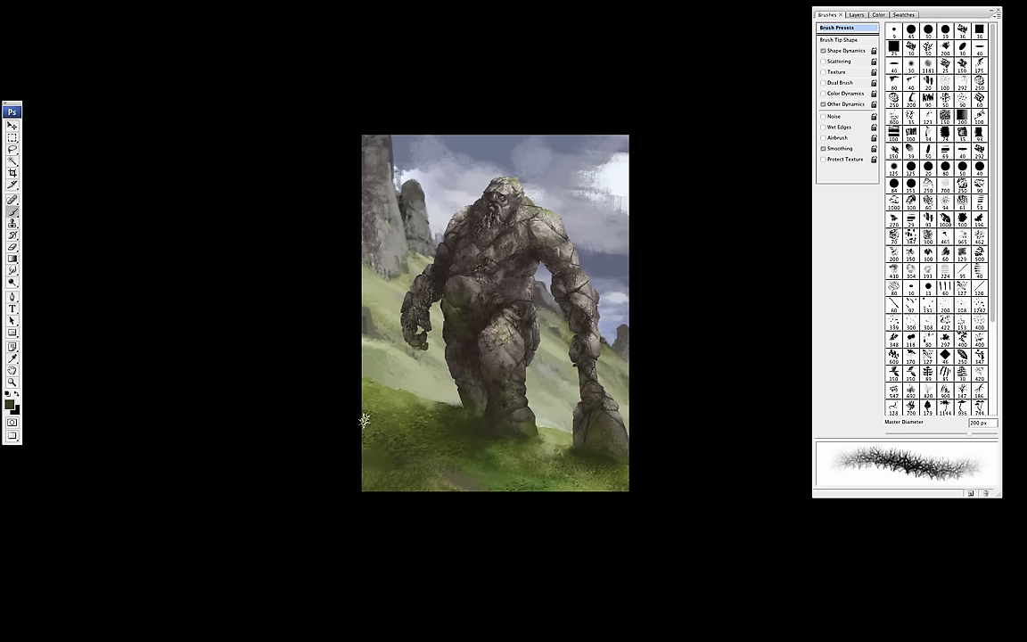
pyautogui.moveTo(424, 443)
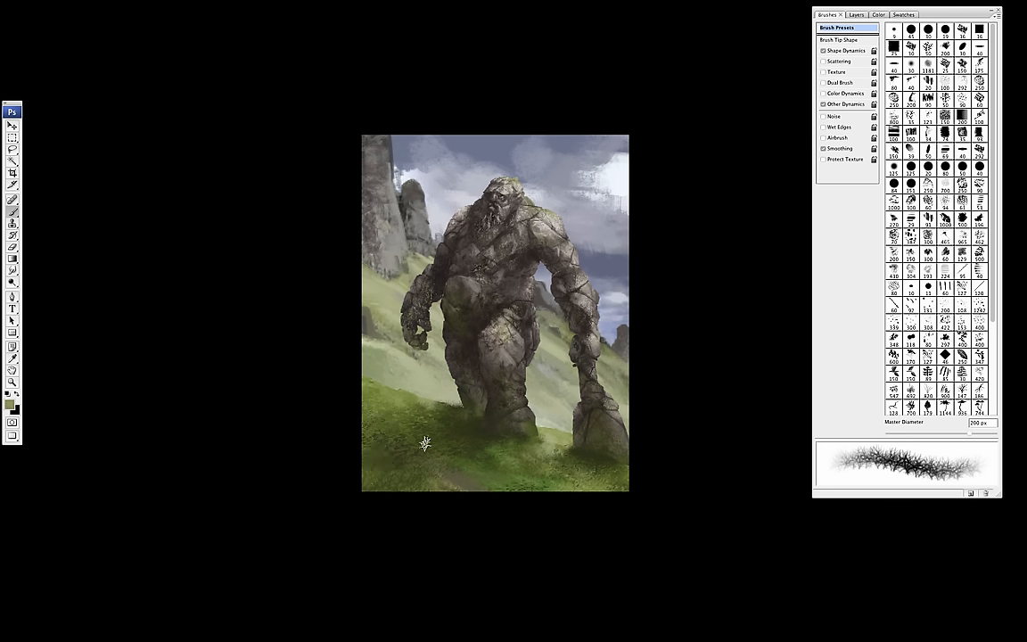
pyautogui.moveTo(409, 430)
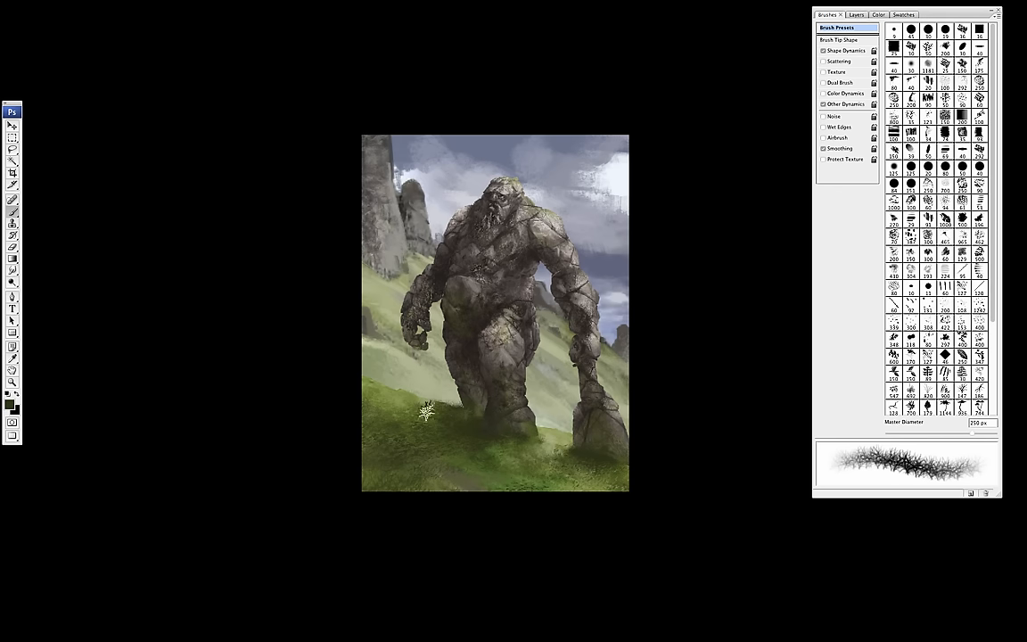
pyautogui.moveTo(348, 466)
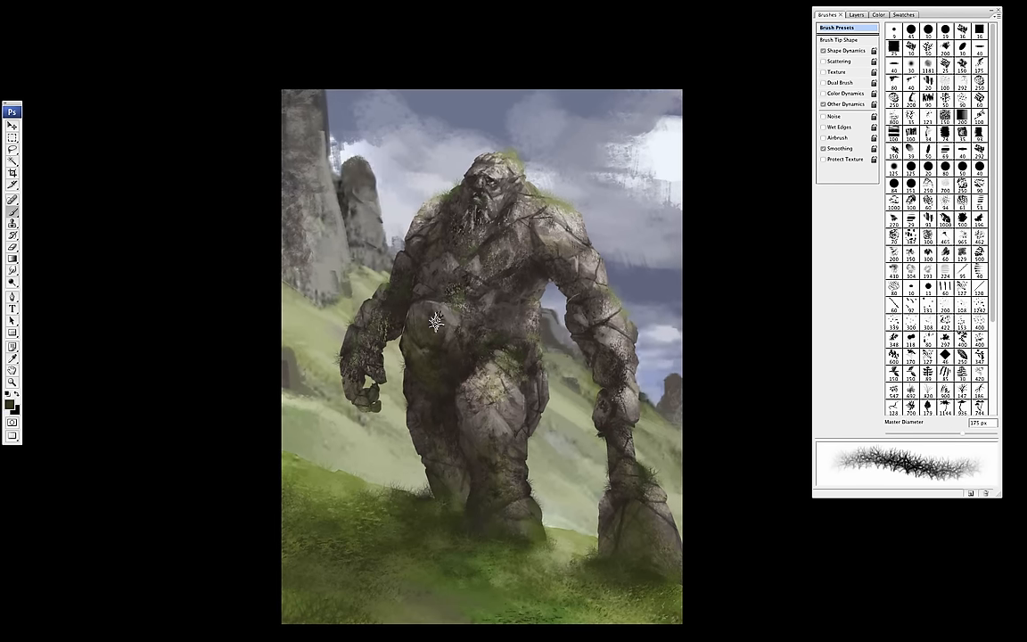
# - Paint darker moss and speckled grit across the giant's body on Overlay Layer 10
pyautogui.moveTo(437, 321); pyautogui.dragTo(439, 407)
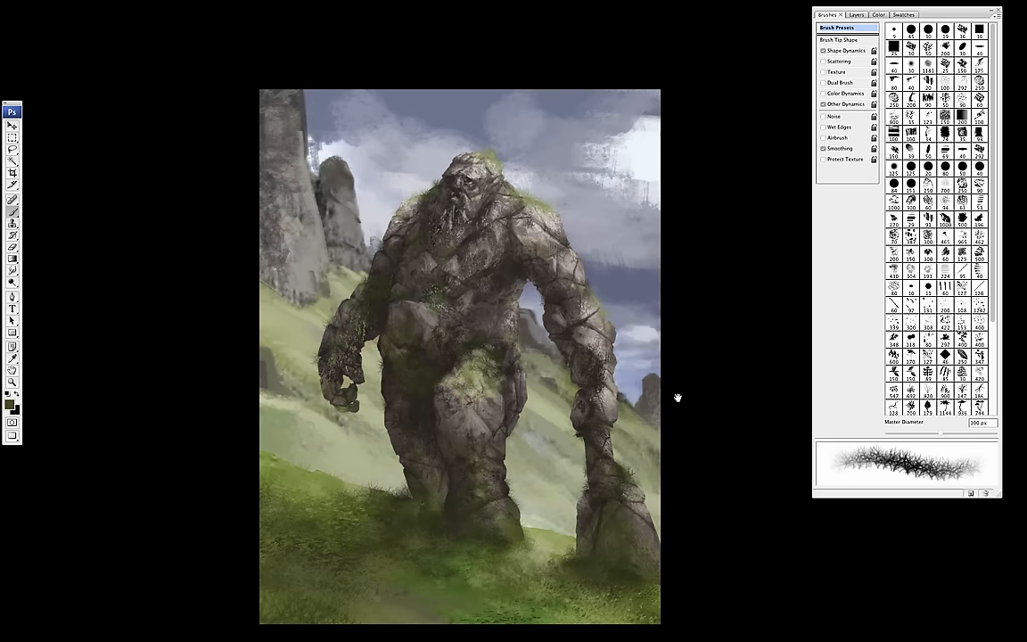
pyautogui.click(852, 14)
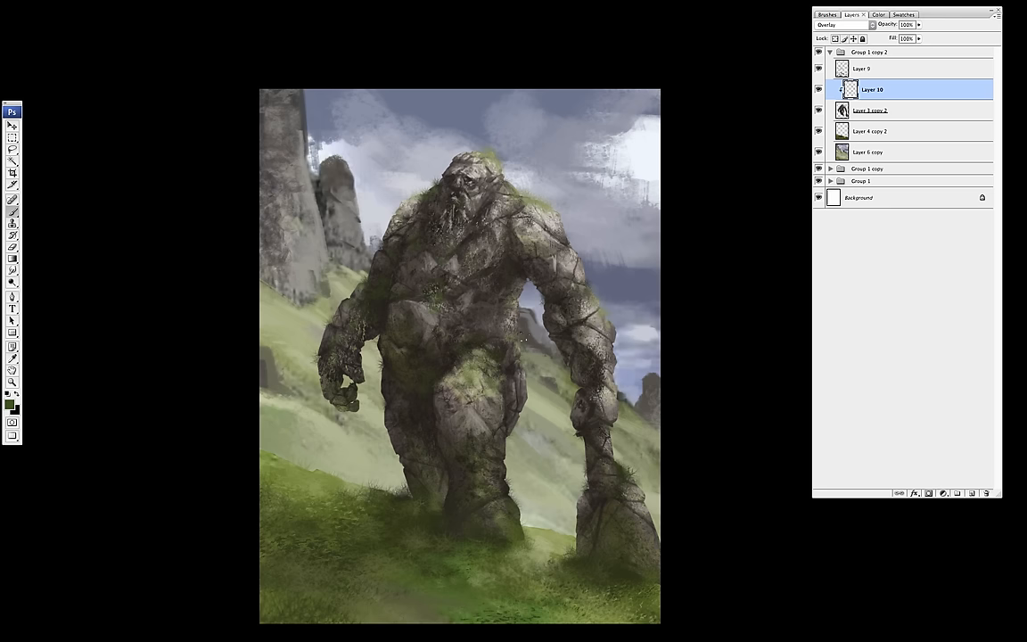
# - Add Layer 11 for bright yellow-green moss on the giant's head, shoulders and legs
pyautogui.click(861, 69)
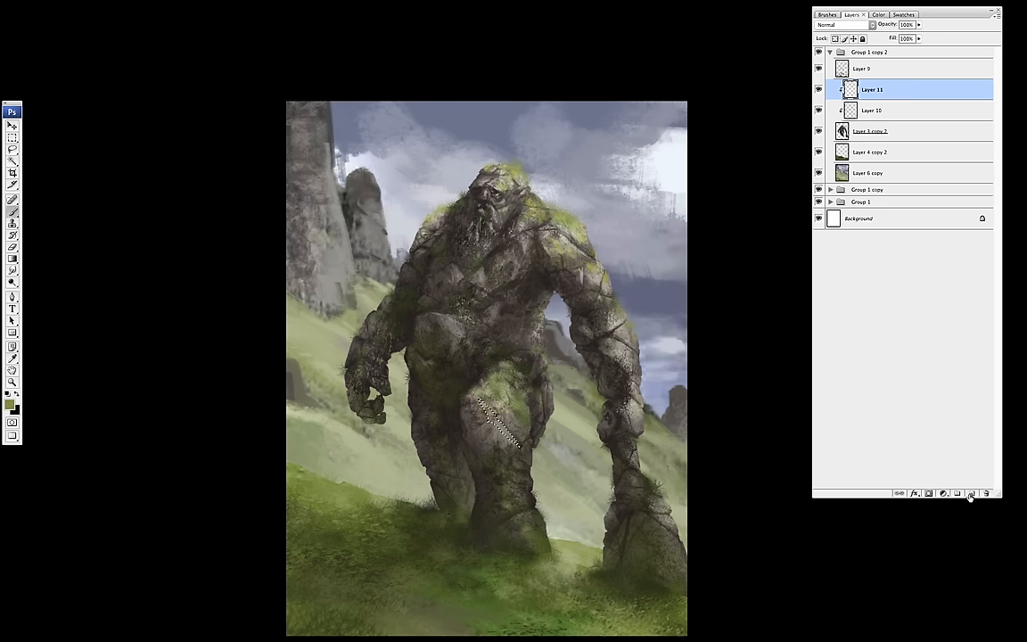
# - Add clipped Overlay Layer 12 and lasso the giant's face area for crack detail
pyautogui.click(969, 493)
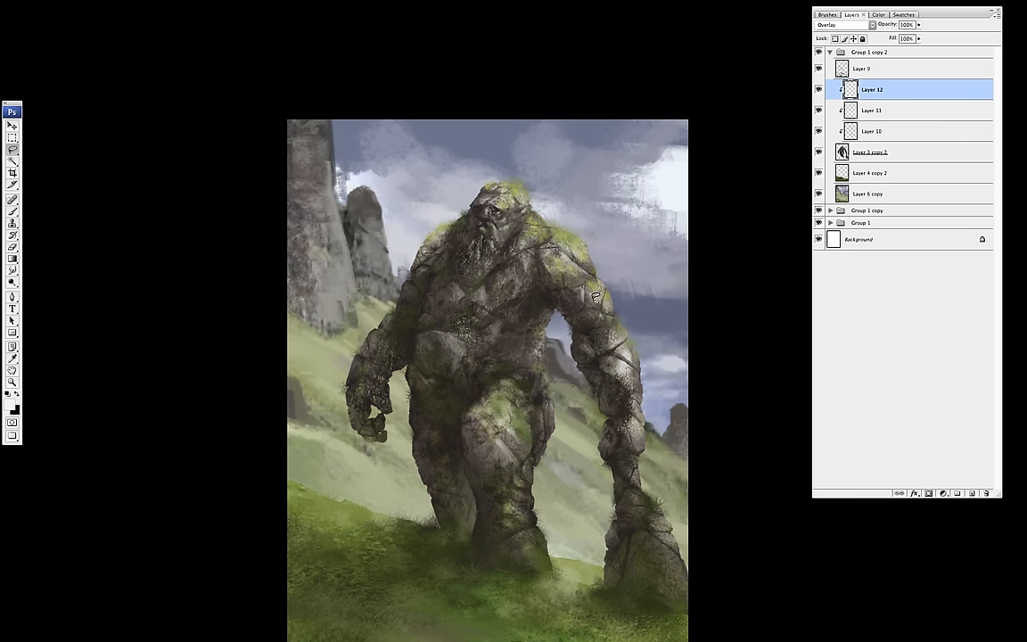
pyautogui.moveTo(592, 314)
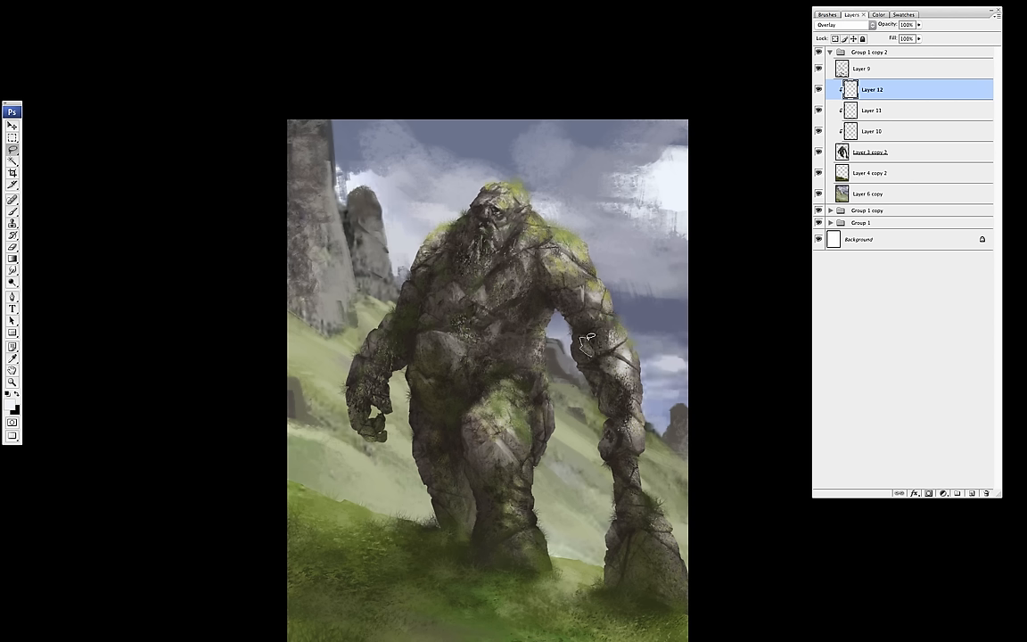
pyautogui.moveTo(582, 288)
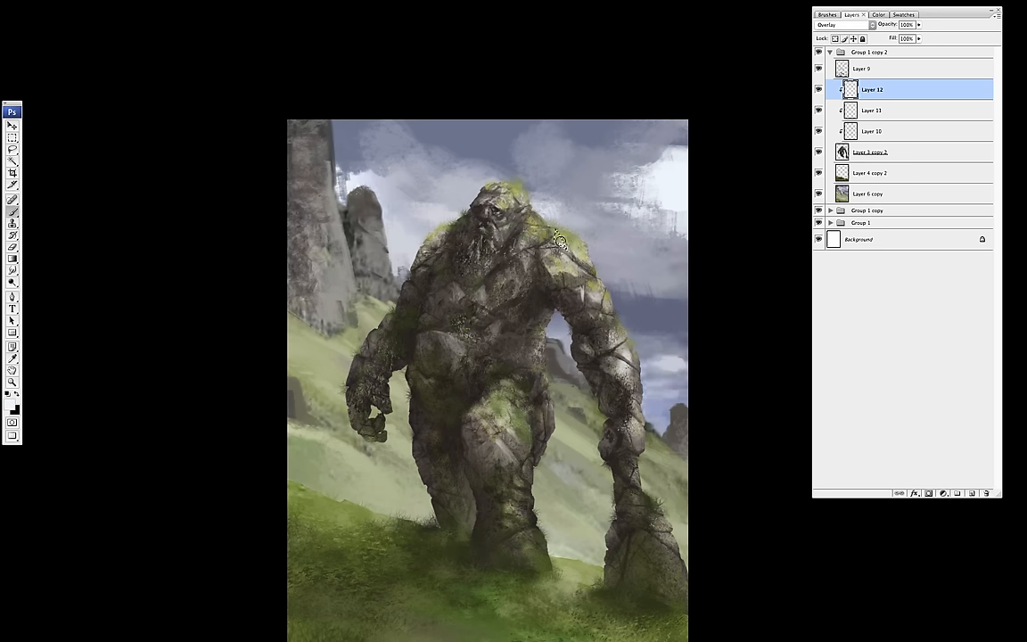
pyautogui.moveTo(566, 295)
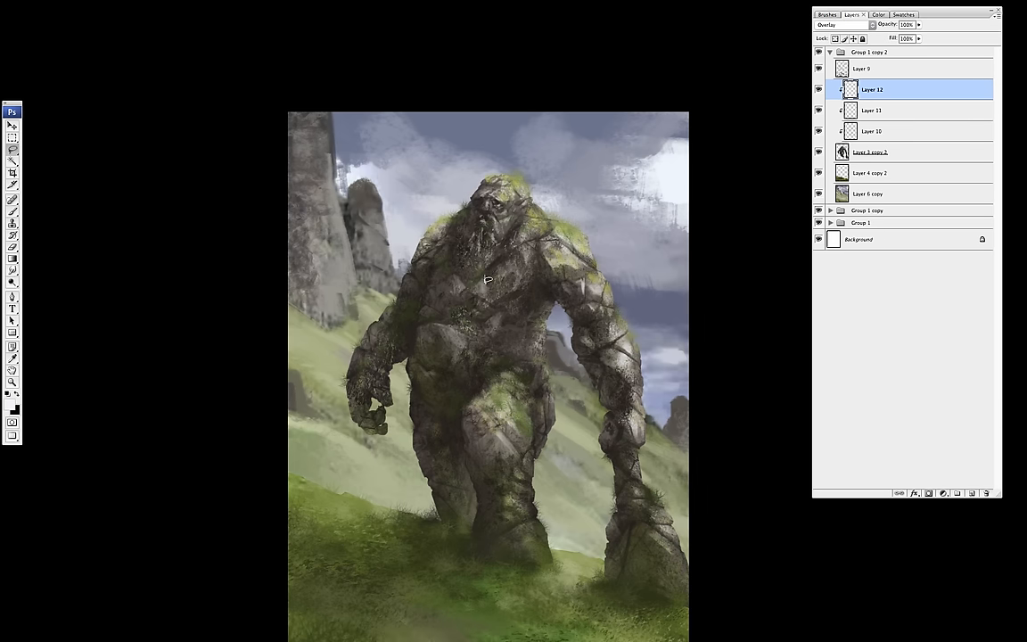
pyautogui.moveTo(487, 279); pyautogui.dragTo(454, 337)
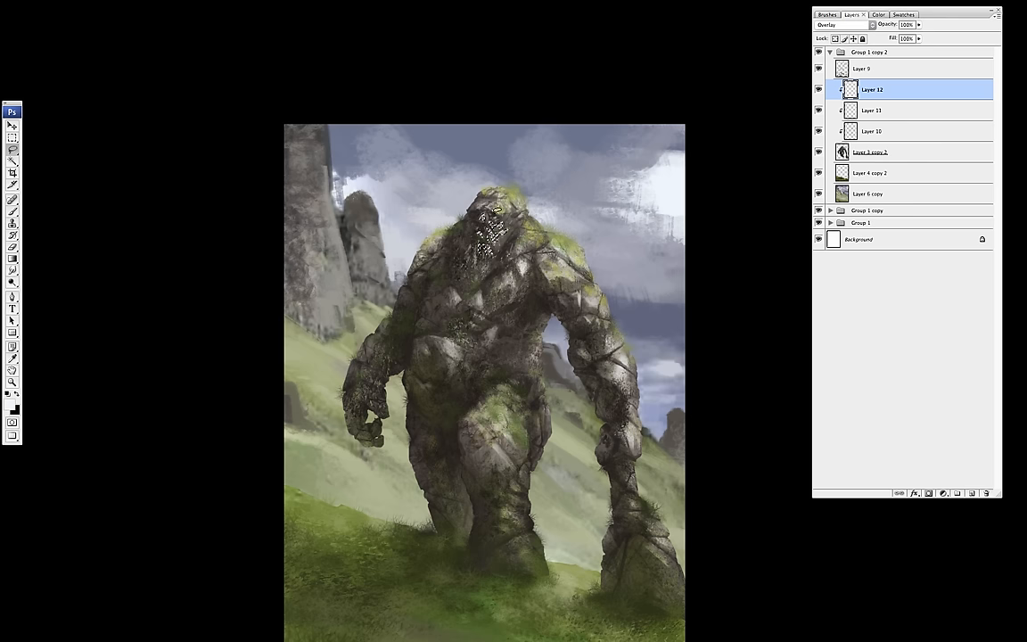
pyautogui.click(495, 223)
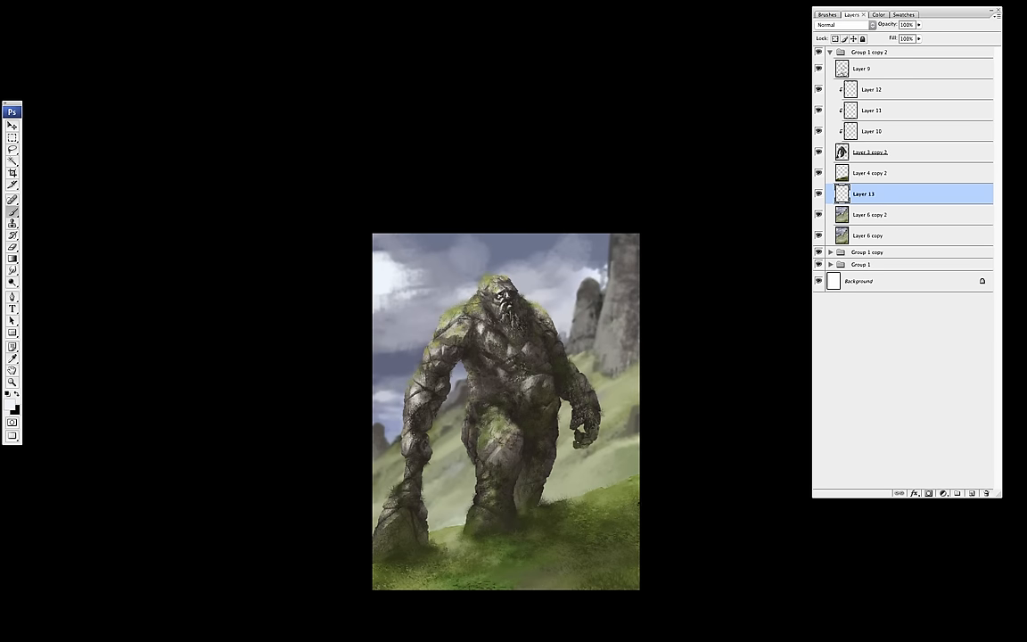
pyautogui.moveTo(386, 261)
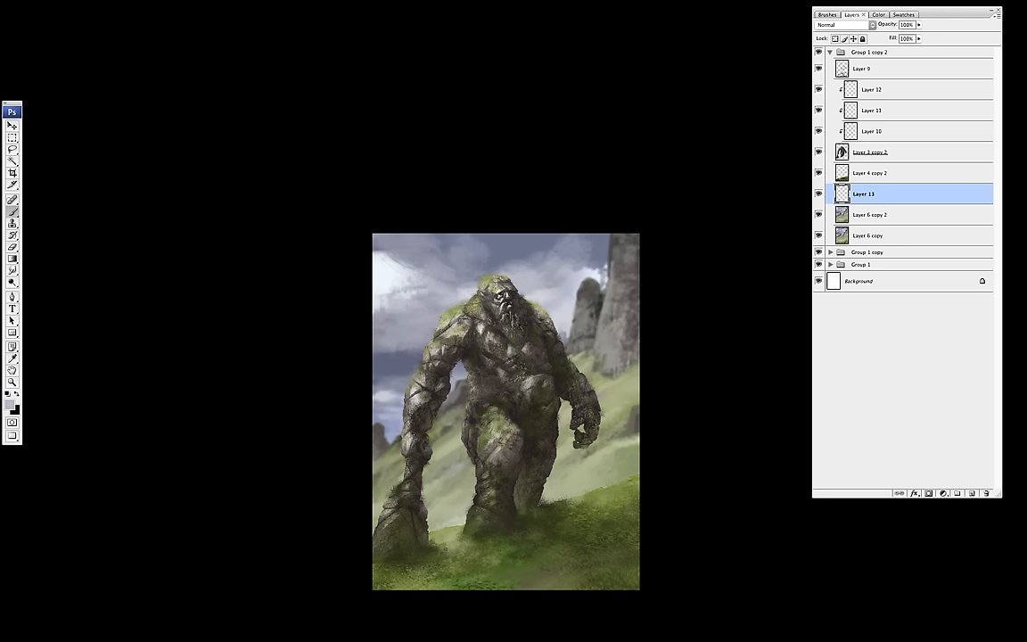
# - On the mirrored painting, make Layer 9 the active layer
pyautogui.click(571, 258)
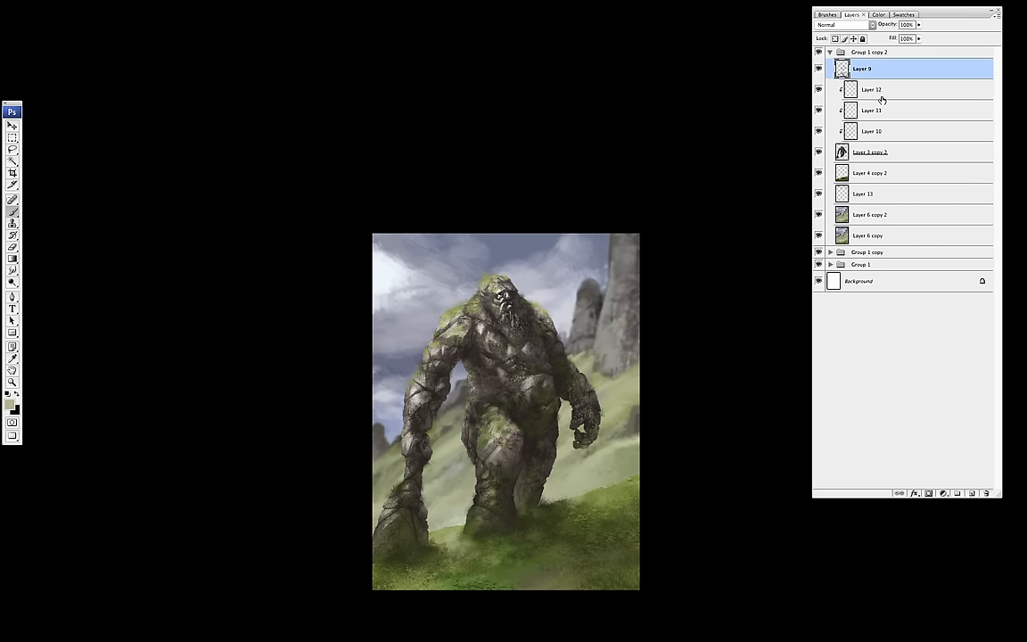
pyautogui.click(871, 89)
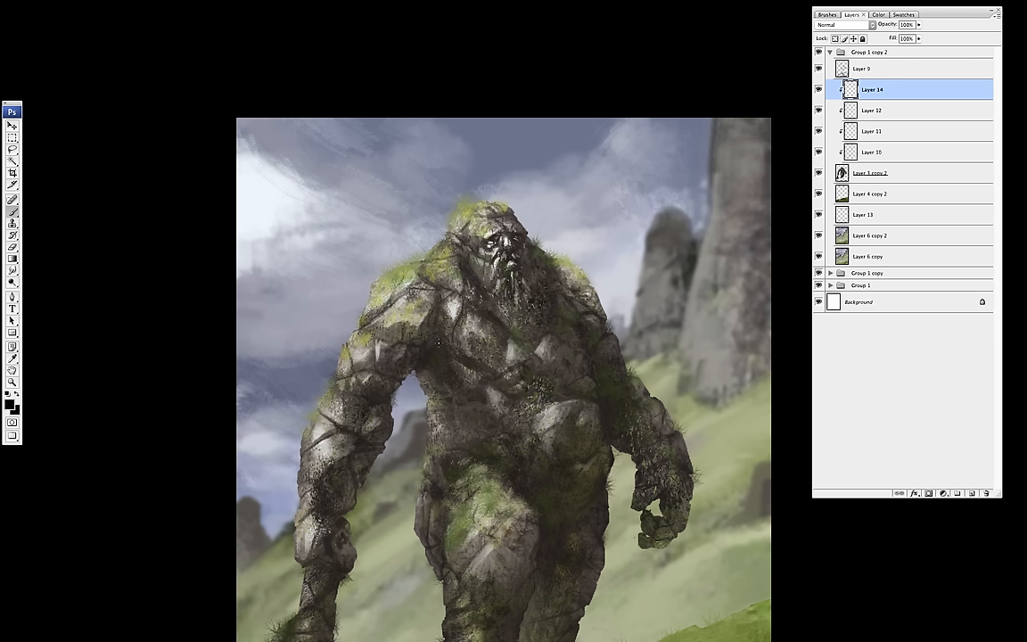
pyautogui.moveTo(437, 338)
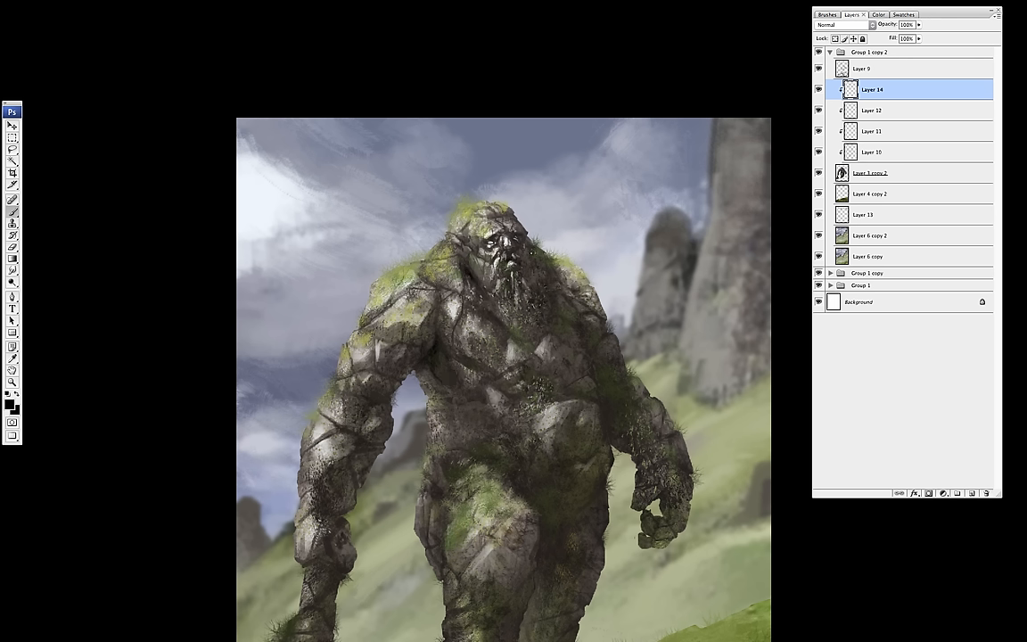
pyautogui.moveTo(550, 318)
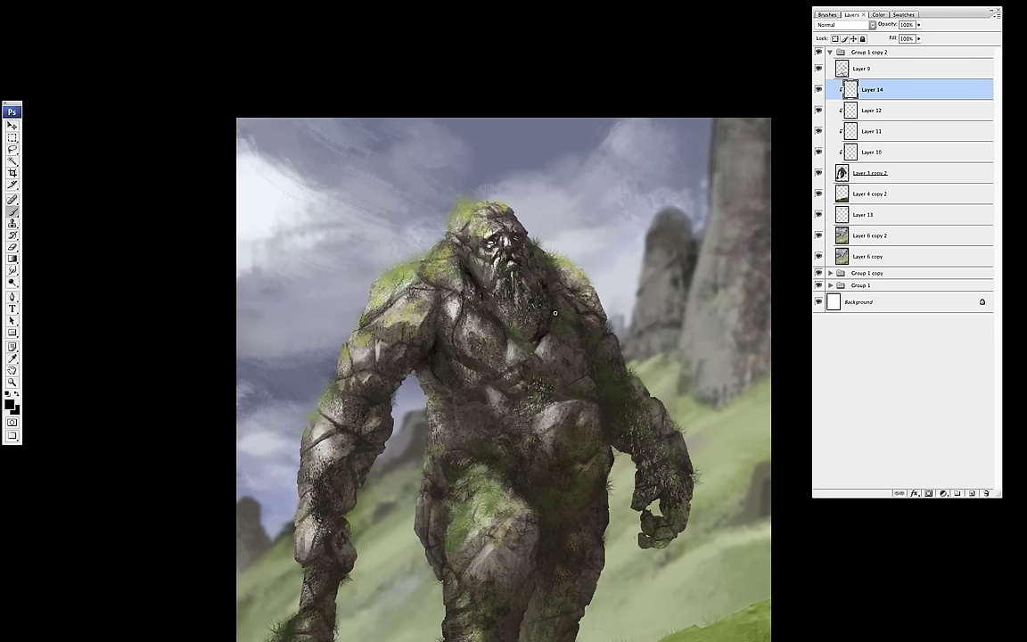
pyautogui.moveTo(530, 349)
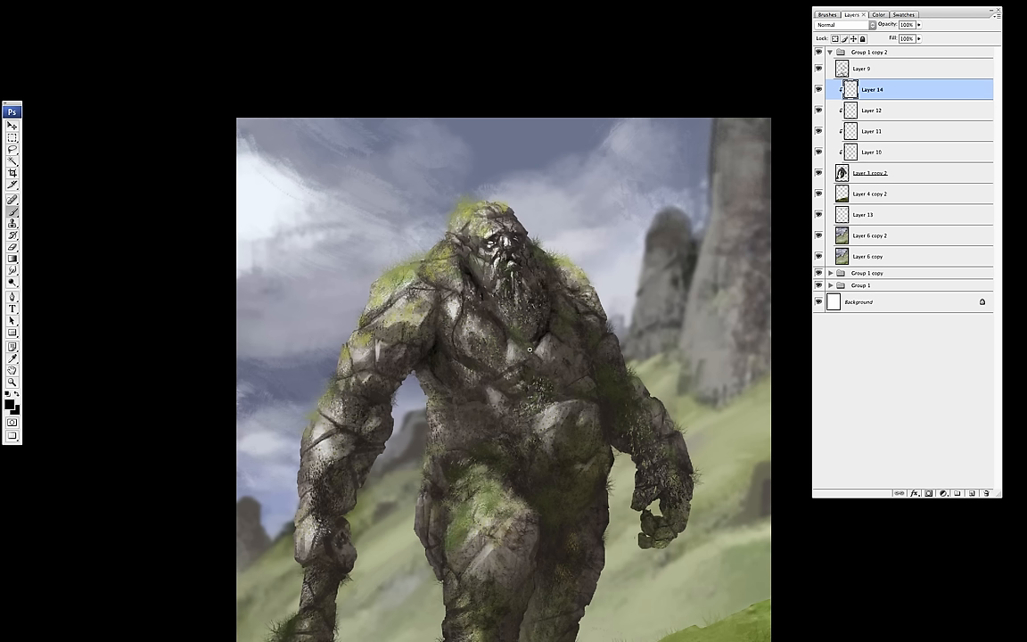
pyautogui.moveTo(602, 398)
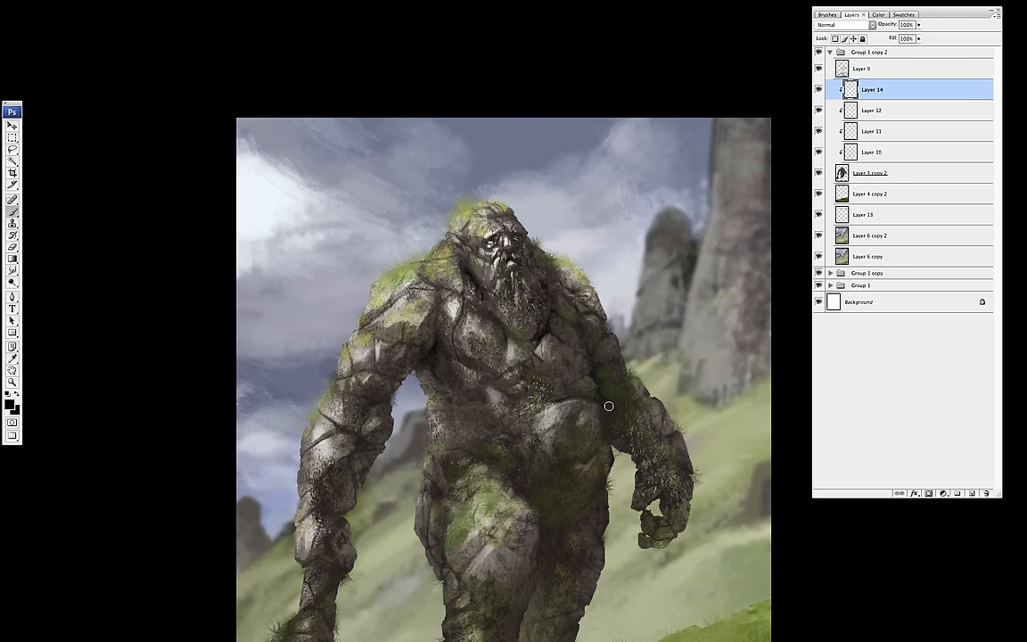
pyautogui.moveTo(367, 408)
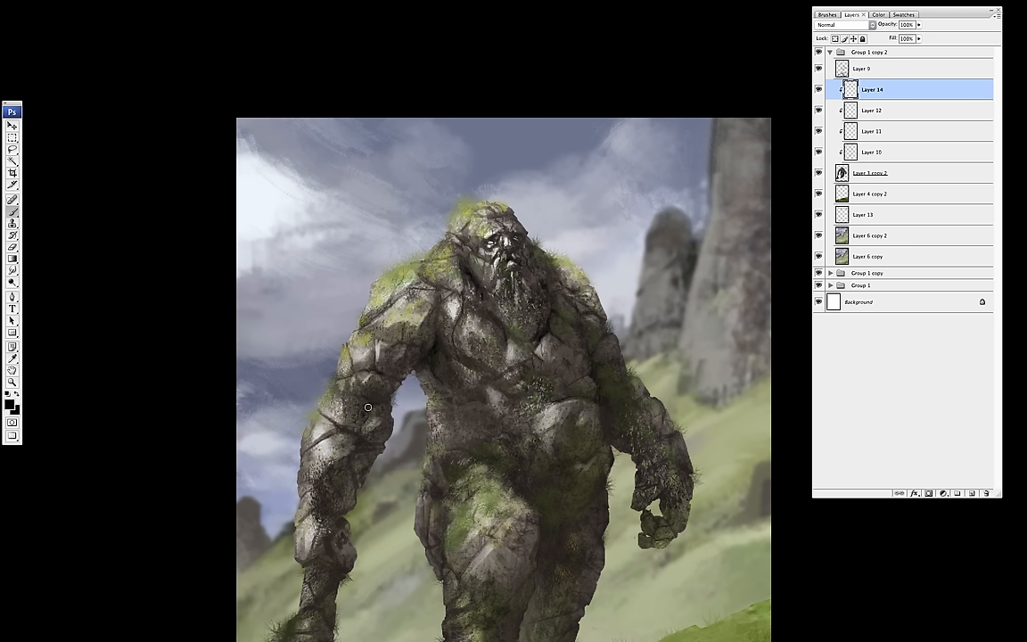
pyautogui.moveTo(348, 459)
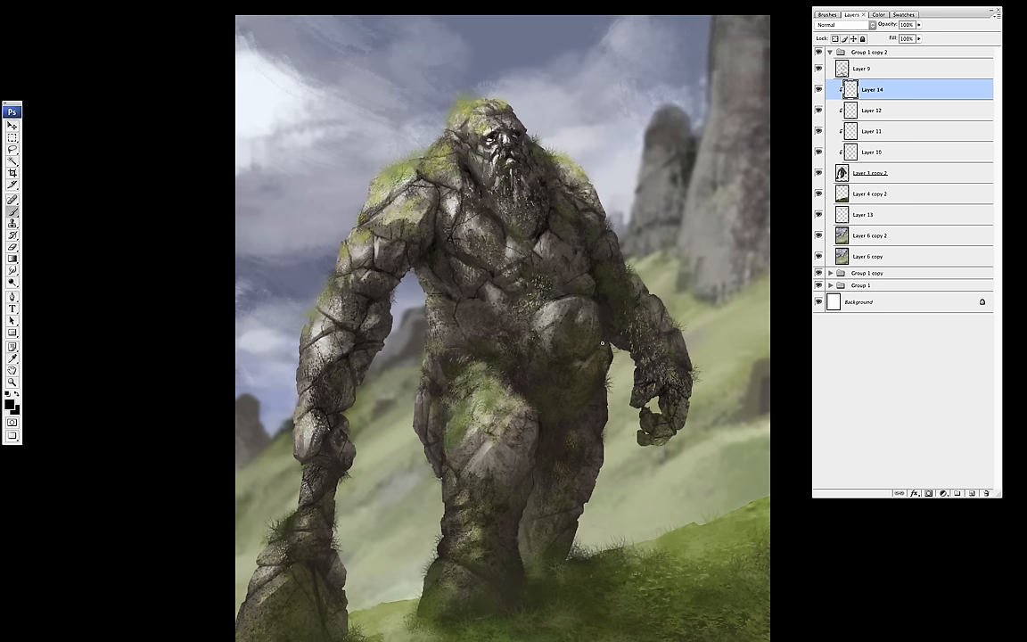
pyautogui.moveTo(530, 385)
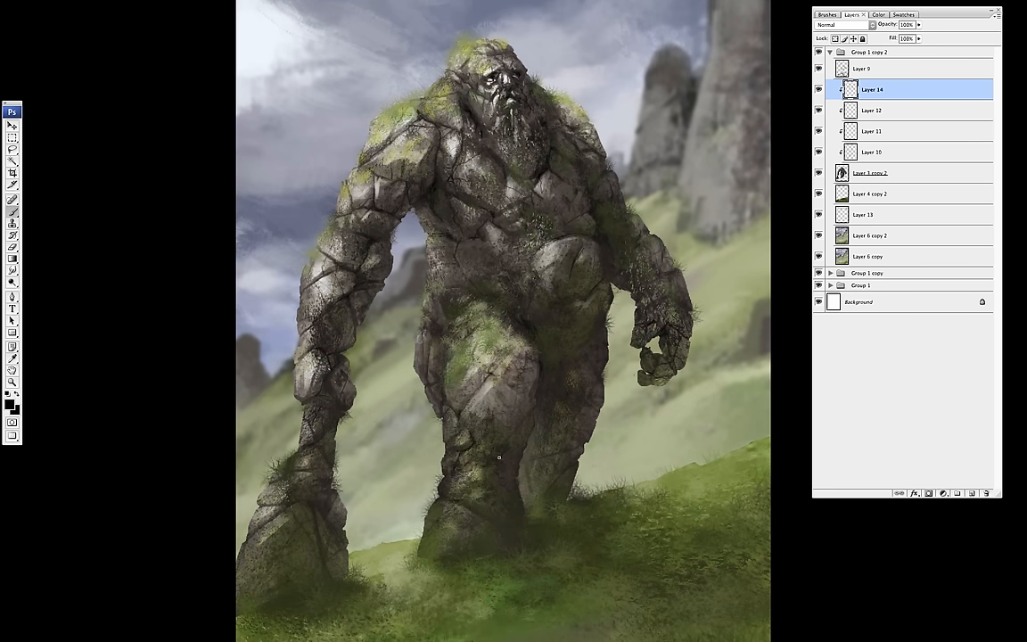
pyautogui.moveTo(540, 375)
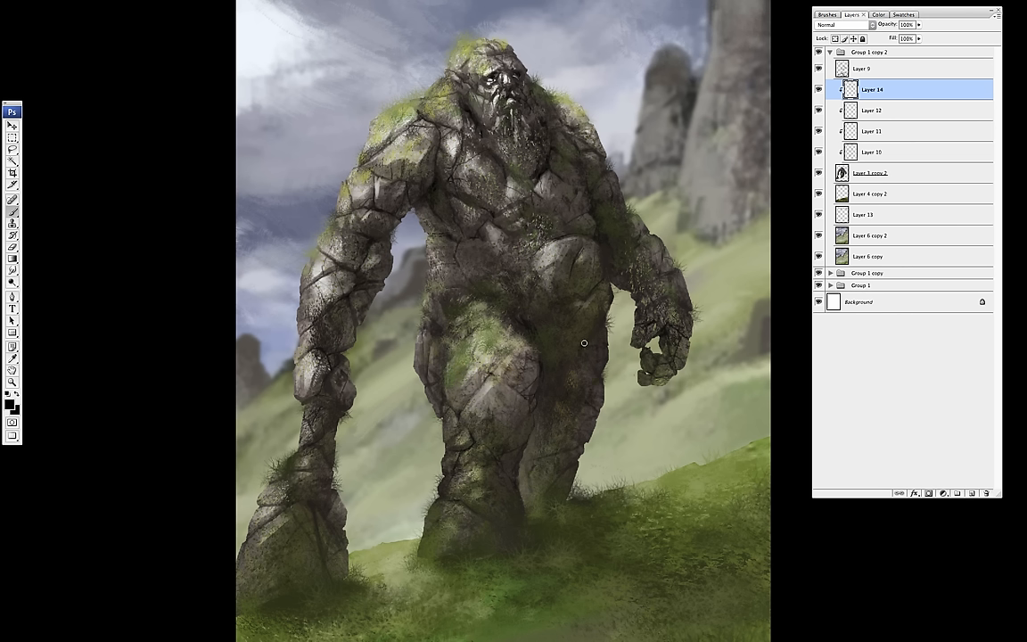
pyautogui.moveTo(614, 226)
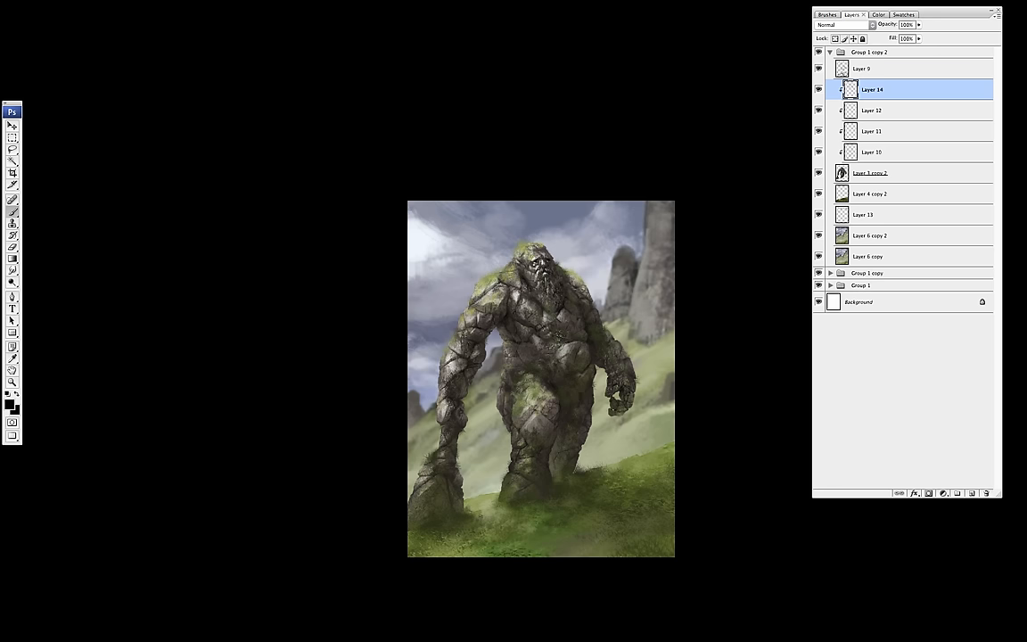
# - Work in the Layers panel on the Color Balance layer shifting shadows toward blue (+18)
pyautogui.click(957, 492)
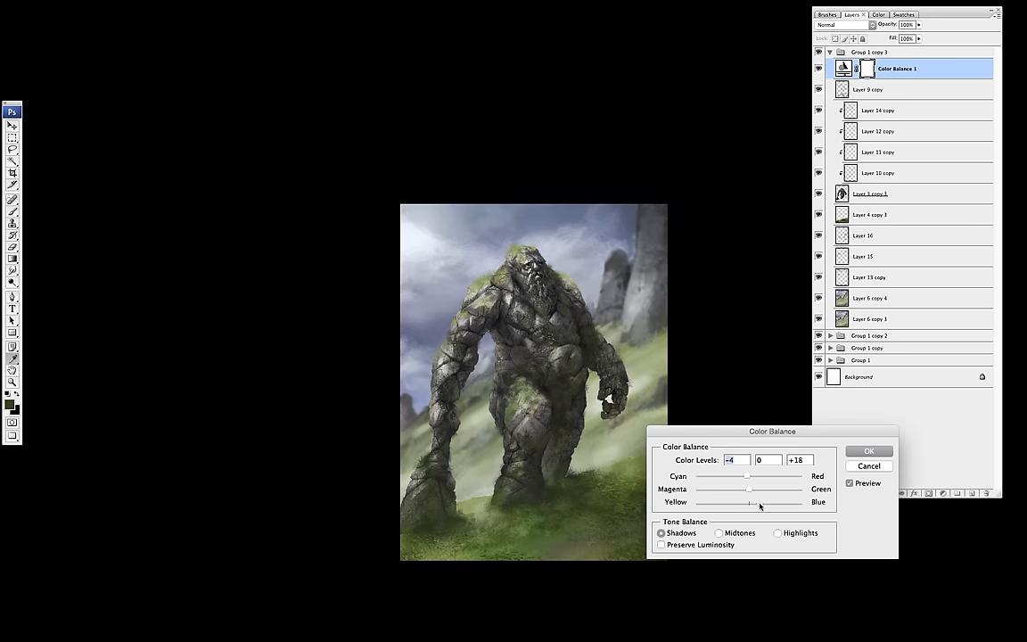
# - Finish Color Balance with cyan midtones, apply Hue -7 / Saturation -12, and add a new layer
pyautogui.click(777, 532)
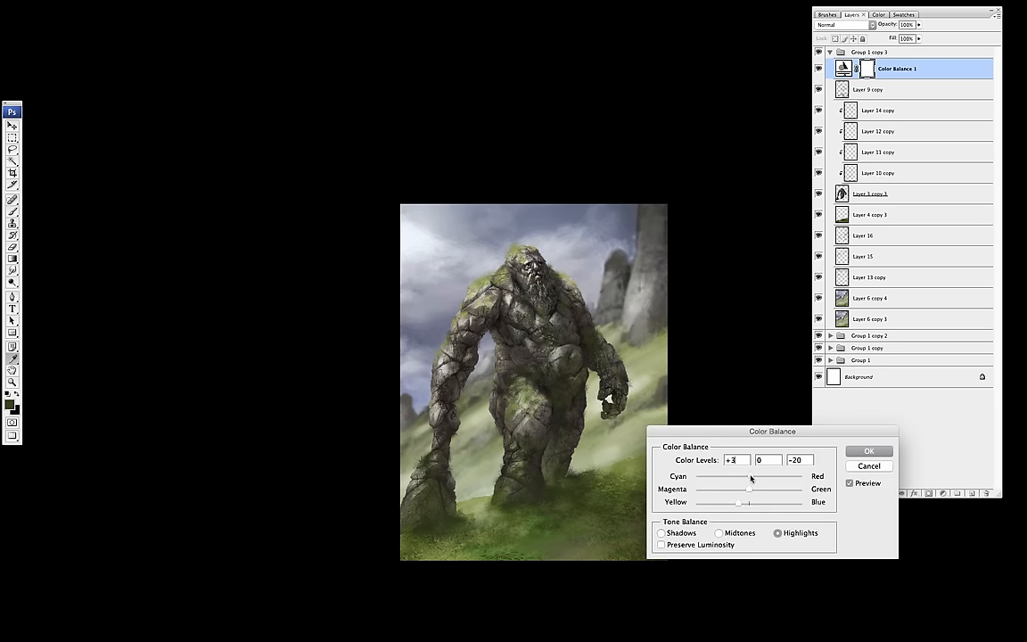
pyautogui.click(719, 533)
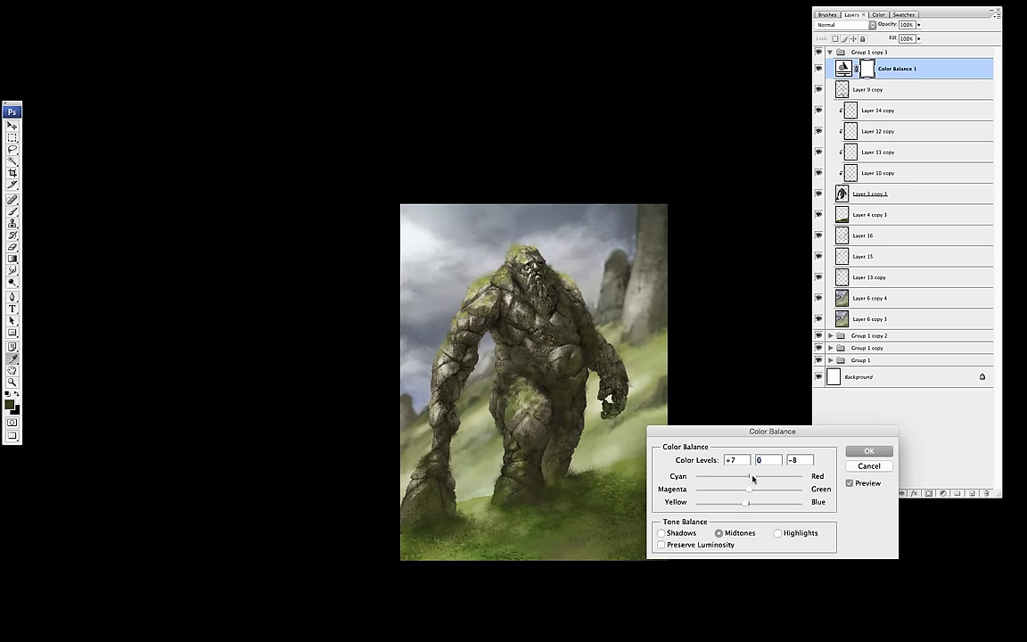
pyautogui.click(868, 450)
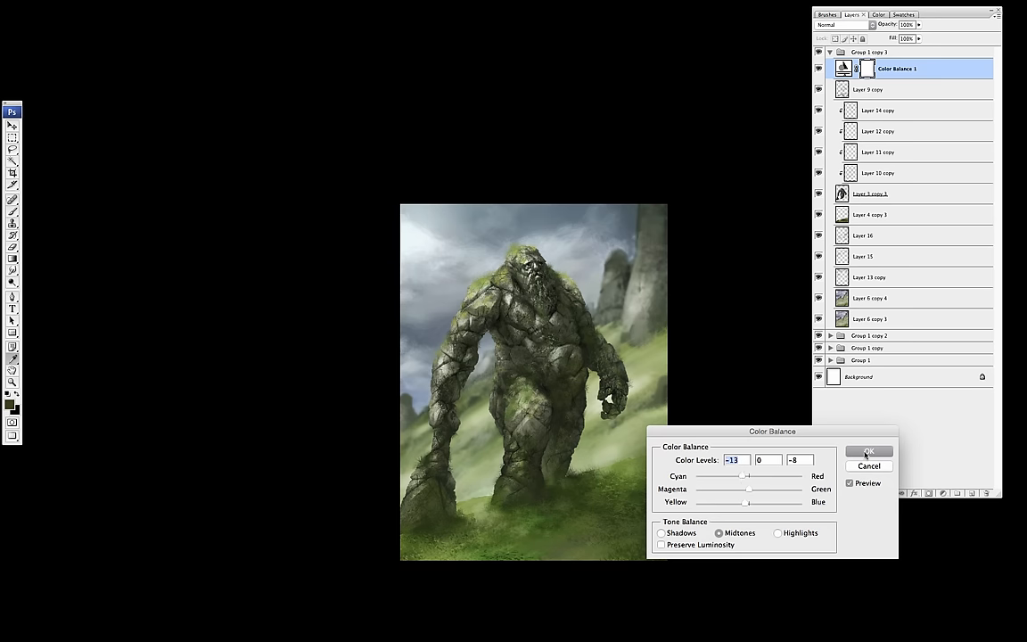
pyautogui.click(868, 453)
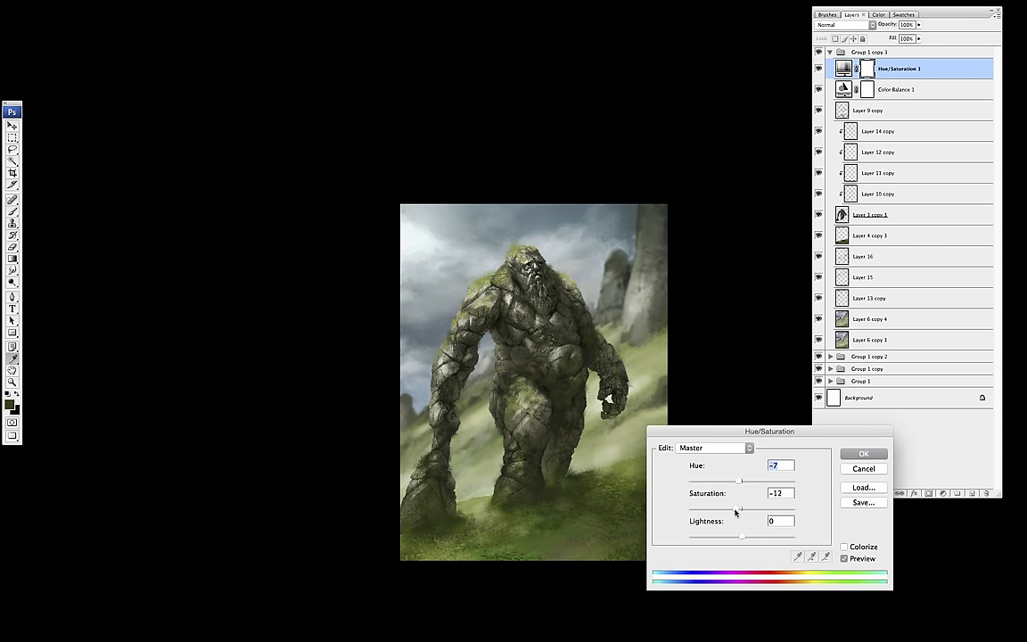
pyautogui.click(863, 453)
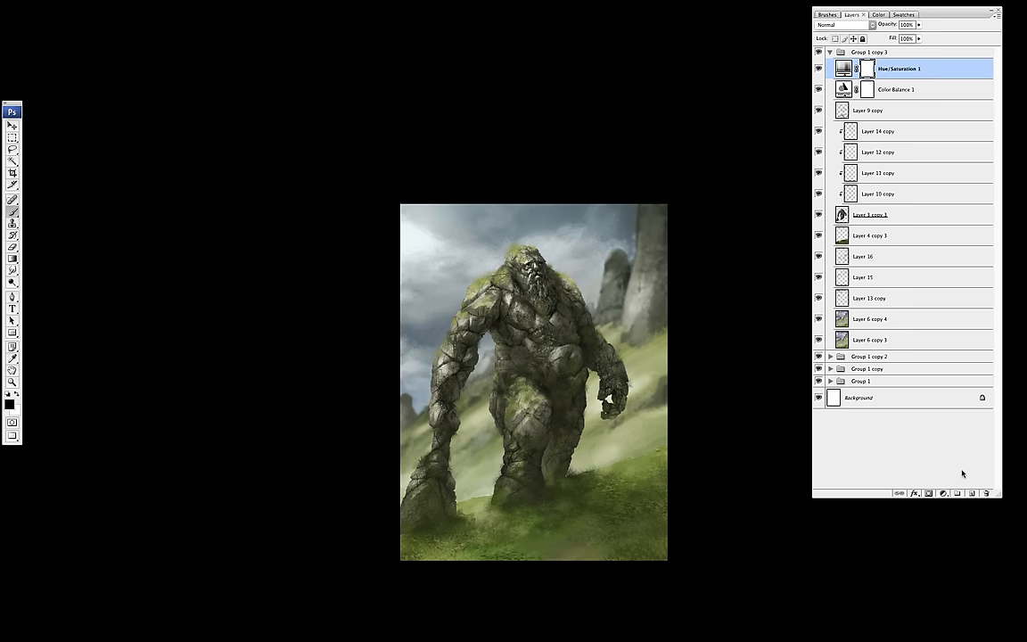
pyautogui.click(833, 24)
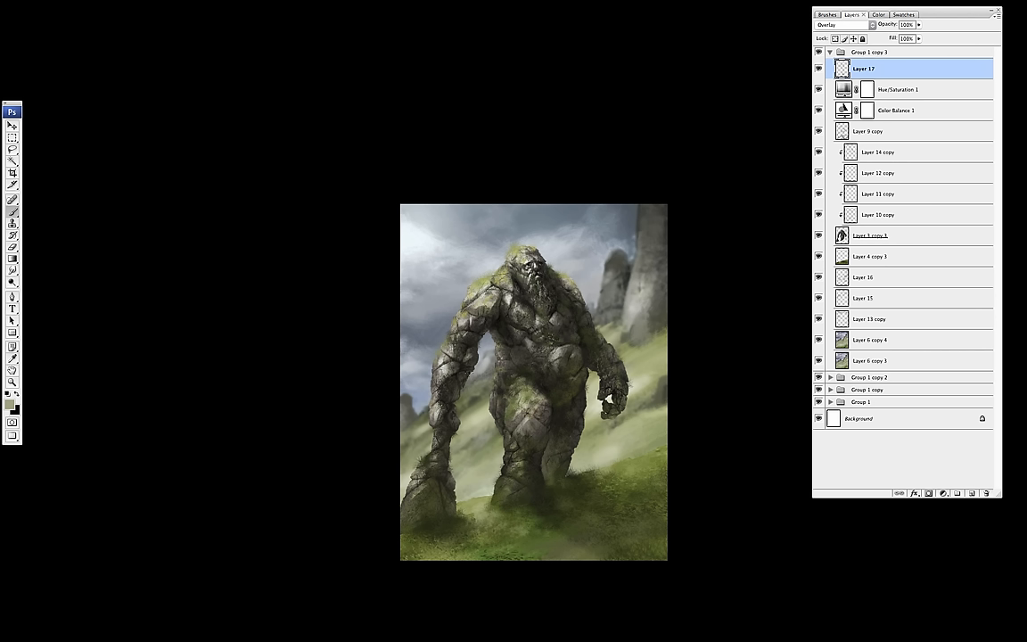
pyautogui.moveTo(591, 361)
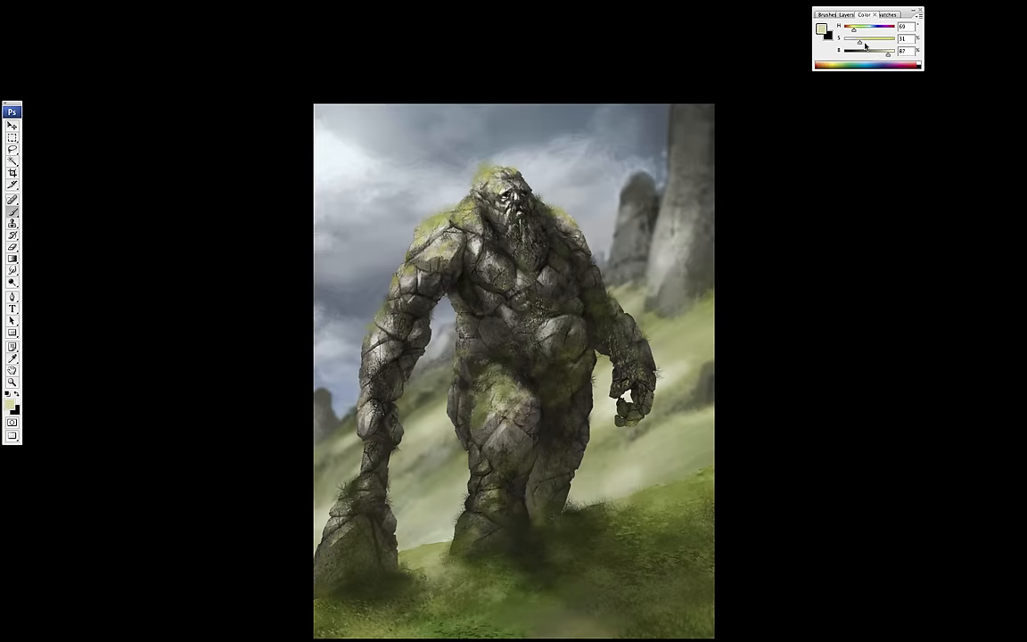
# - Shift the paint colour to a darker green for grass tufts
pyautogui.moveTo(856, 38); pyautogui.dragTo(873, 43)
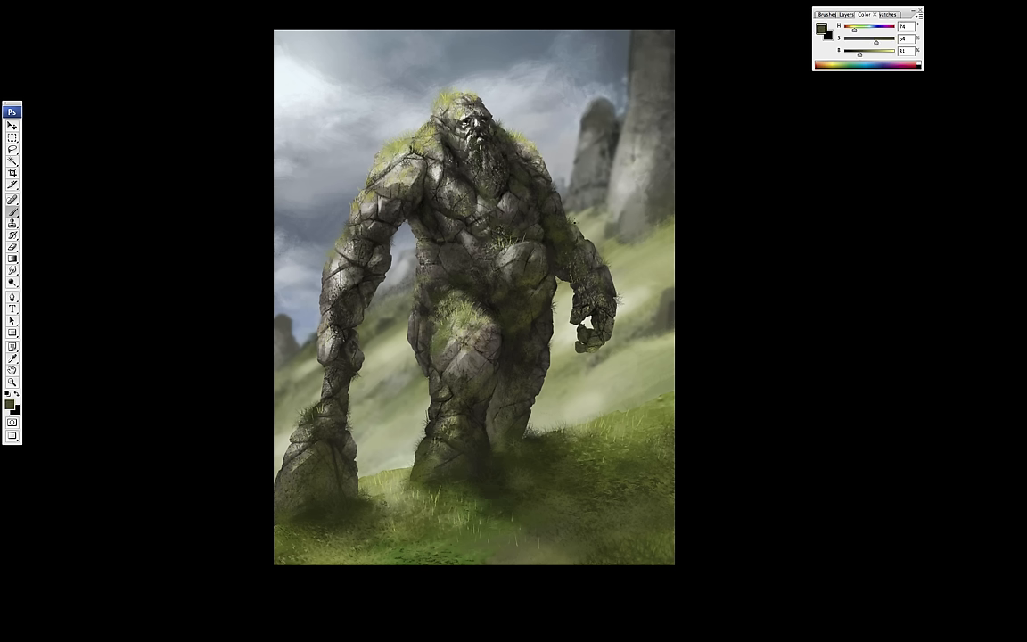
pyautogui.moveTo(535, 158)
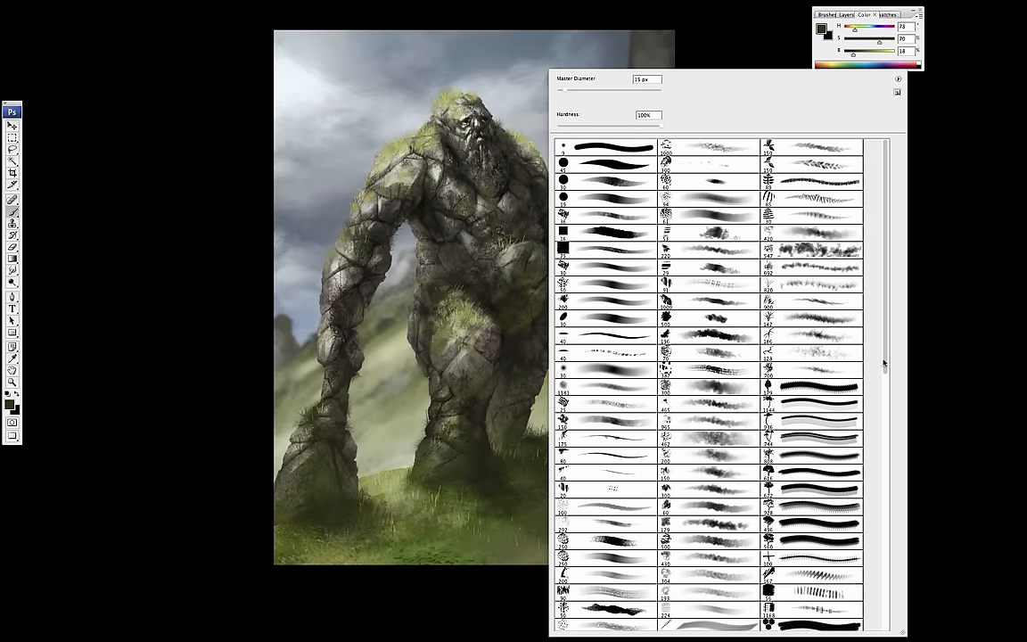
# - Scroll the Match Color dialog with Untitled-1 as the colour source
pyautogui.scroll(-3)
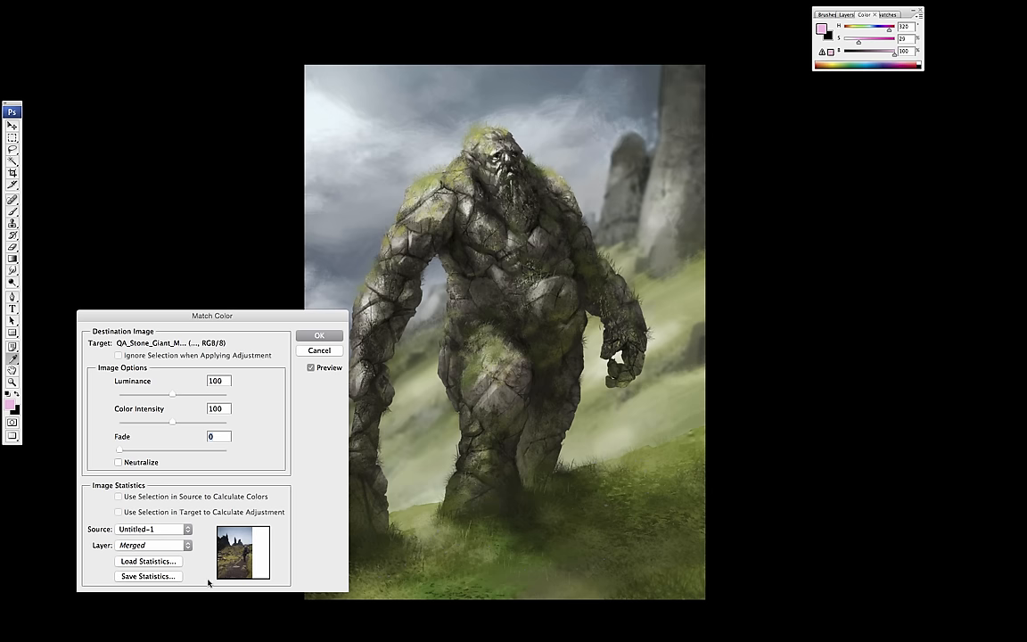
# - Group the merged layer and apply Match Color at intensity 74 and fade 47
pyautogui.moveTo(212, 315); pyautogui.dragTo(172, 281)
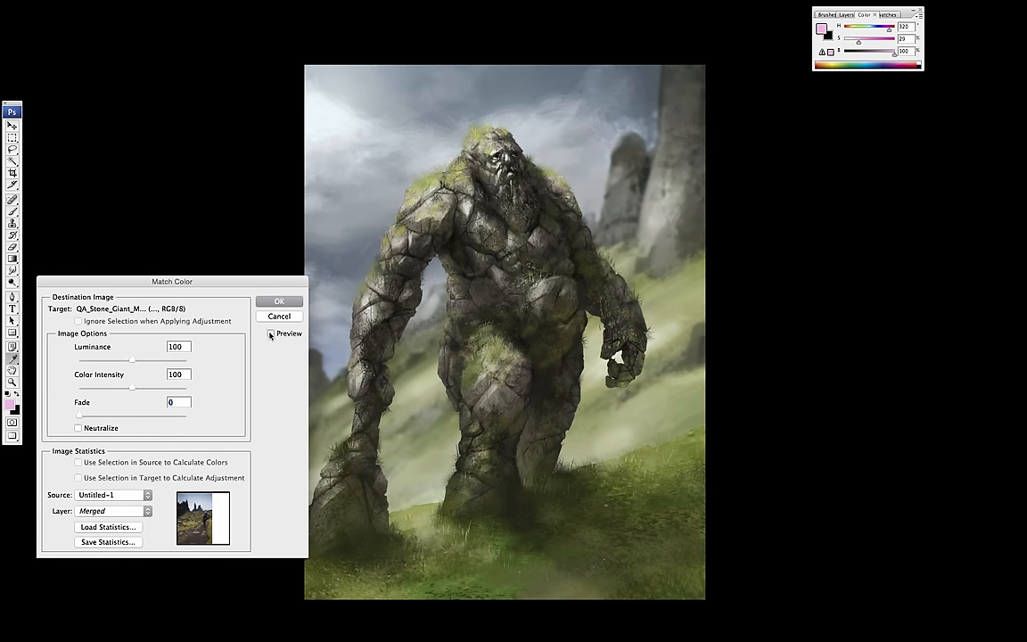
pyautogui.click(279, 301)
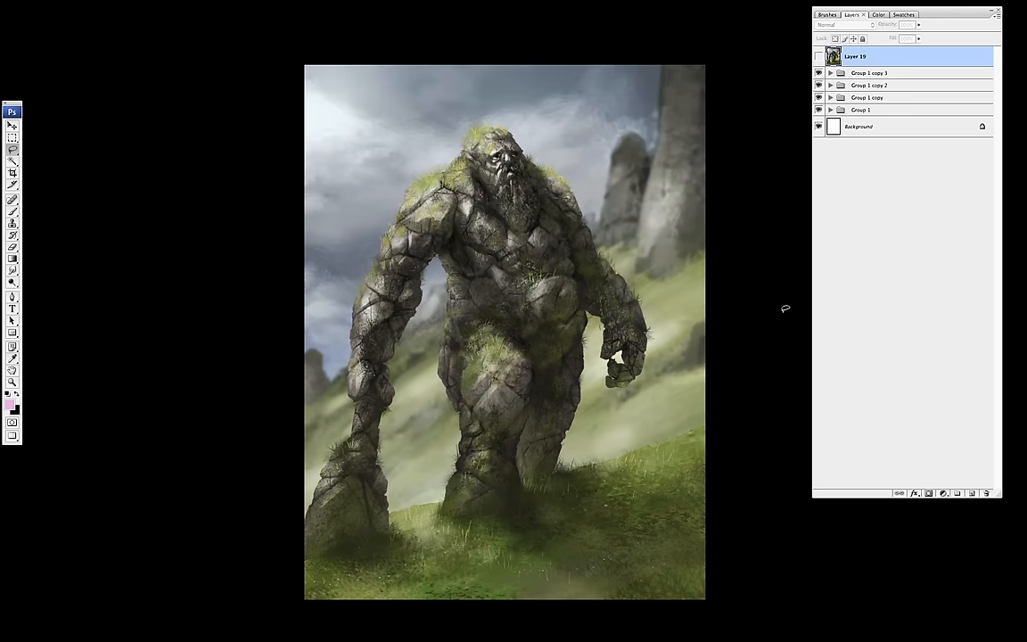
pyautogui.press('ctrl+g')
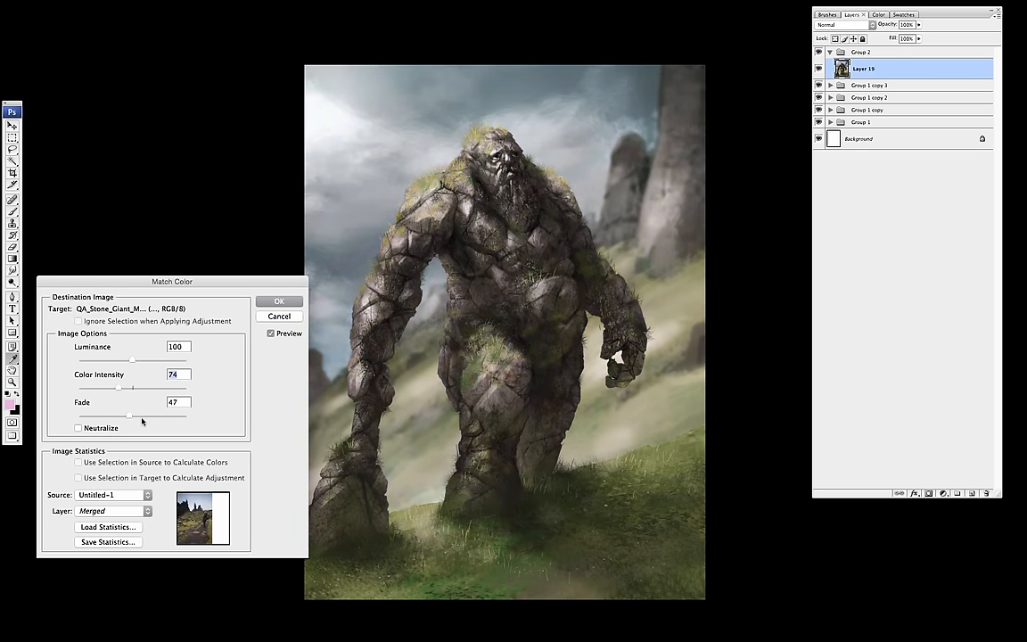
pyautogui.click(279, 301)
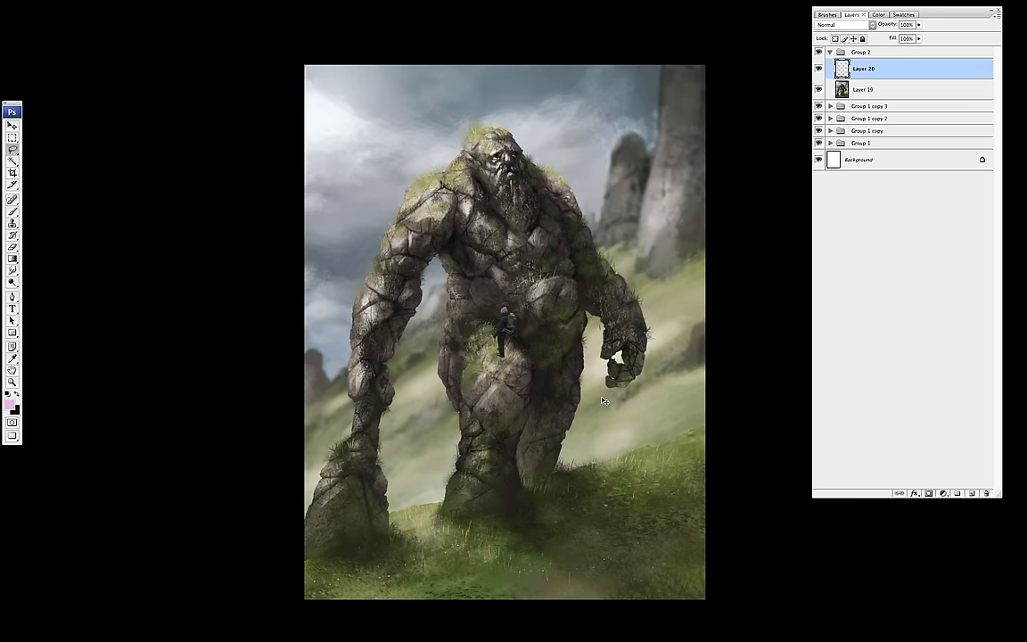
# - Scale the hiker up and place it on the lower-right slope facing the giant
pyautogui.moveTo(502, 325); pyautogui.dragTo(640, 487)
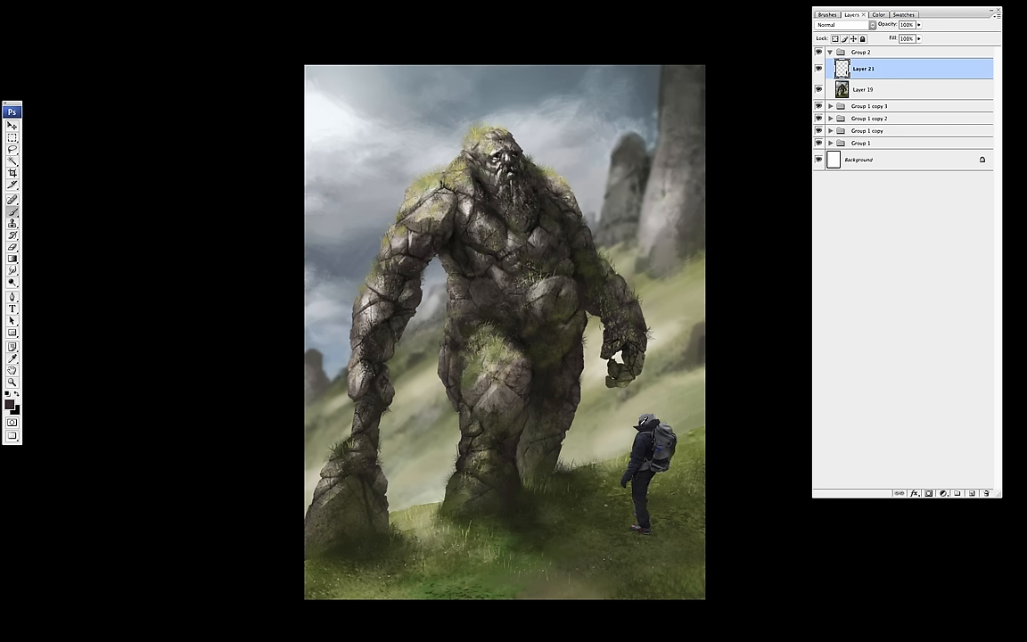
# - Pick paint colours and brush small hiker details, including a cord dangling from the backpack
pyautogui.click(862, 15)
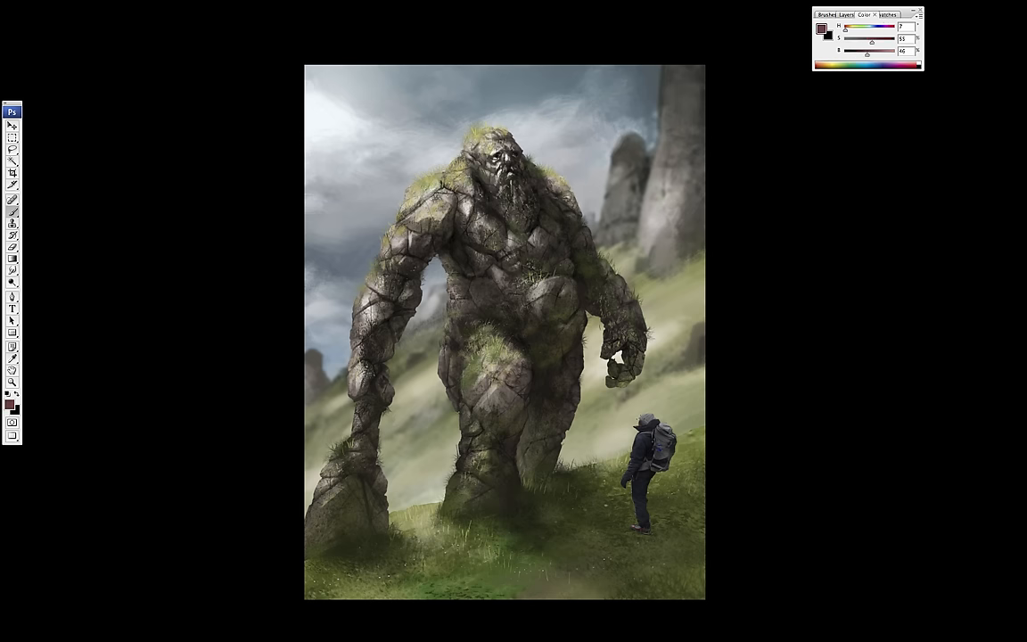
pyautogui.click(849, 14)
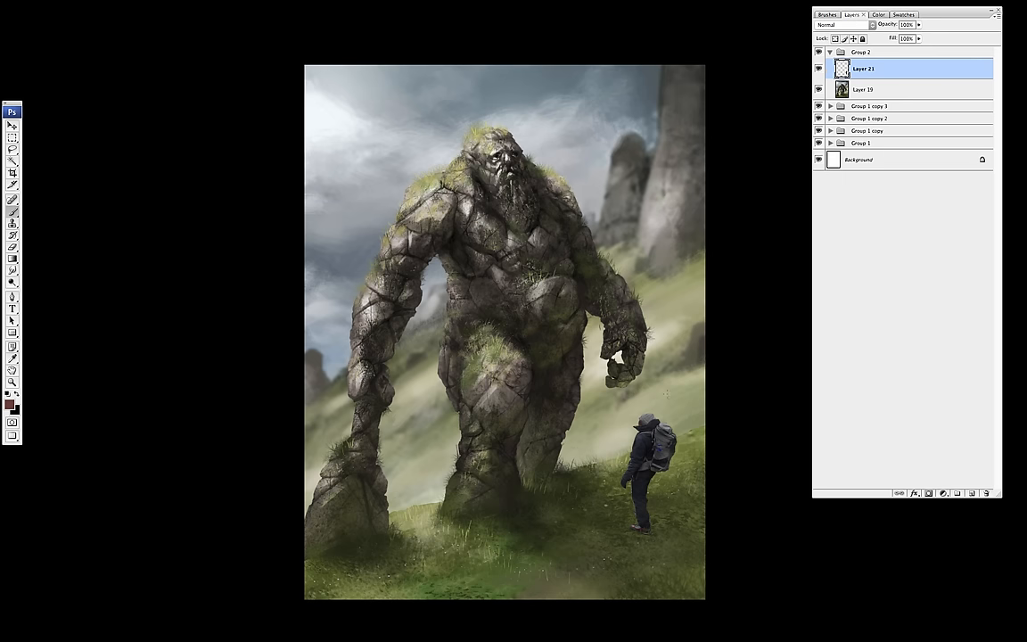
pyautogui.click(864, 15)
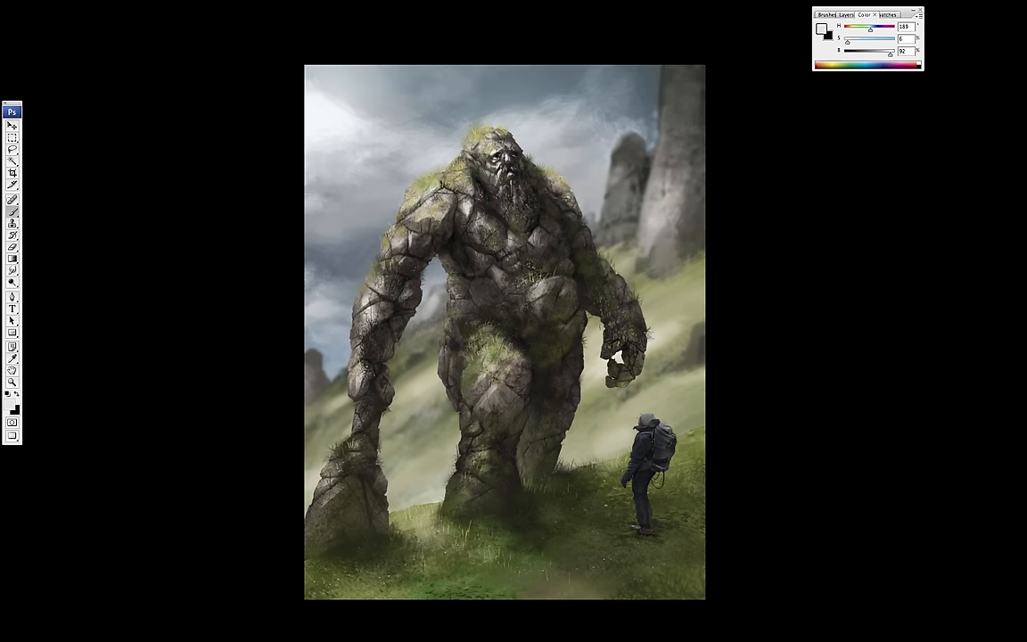
pyautogui.click(849, 15)
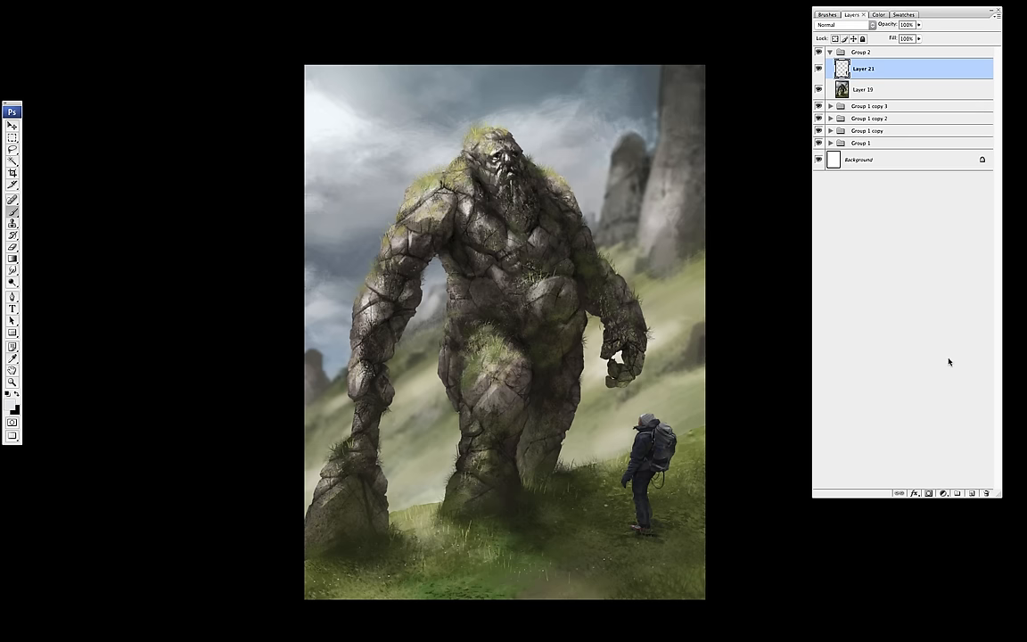
pyautogui.click(956, 492)
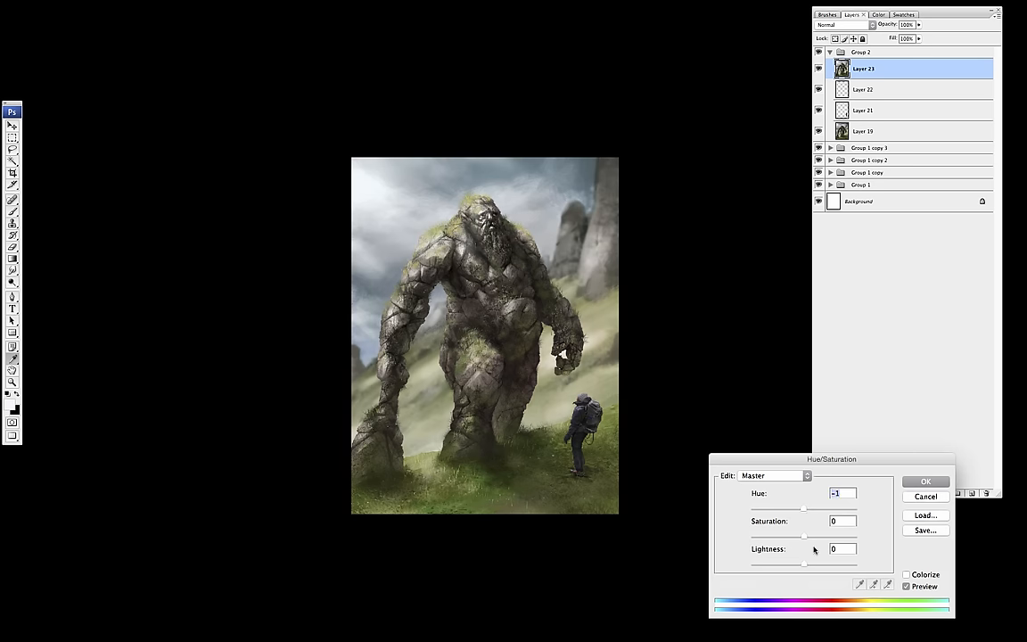
# - Confirm the -1 hue shift on Layer 23
pyautogui.click(925, 481)
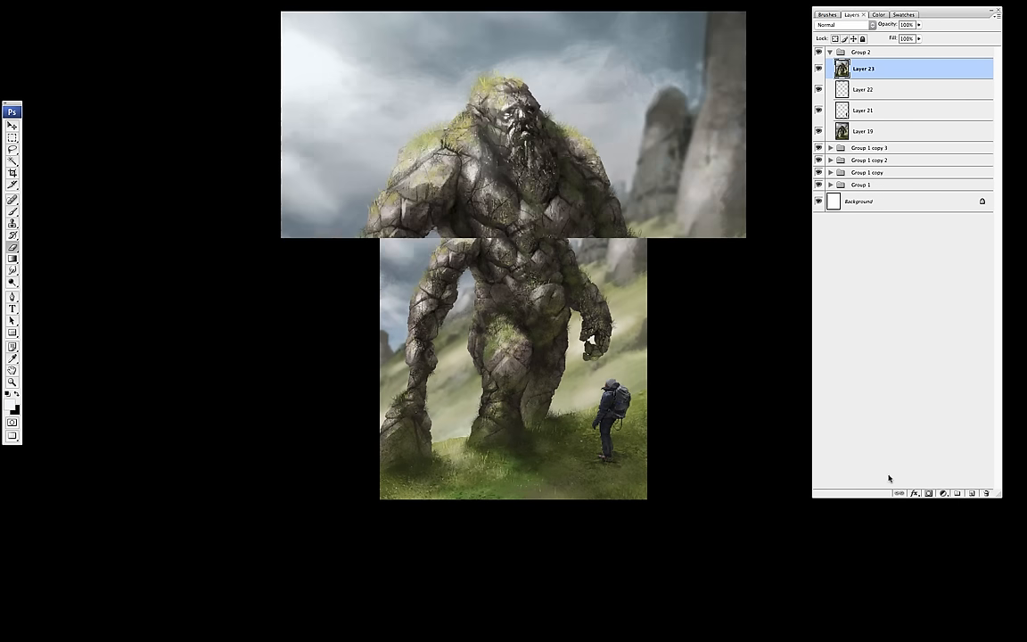